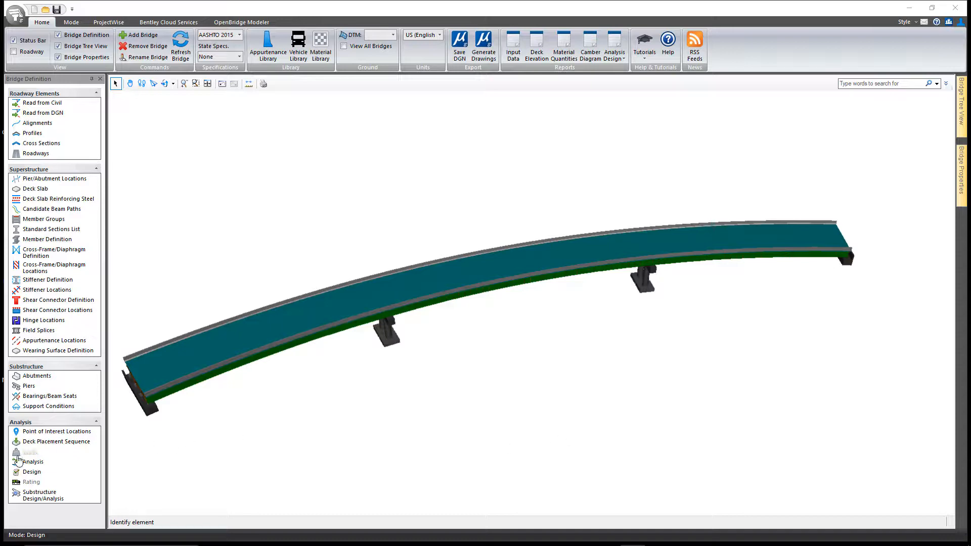
# Step: Launch Analysis from the Bridge Definition panel to show the analysis settings window
pyautogui.click(33, 462)
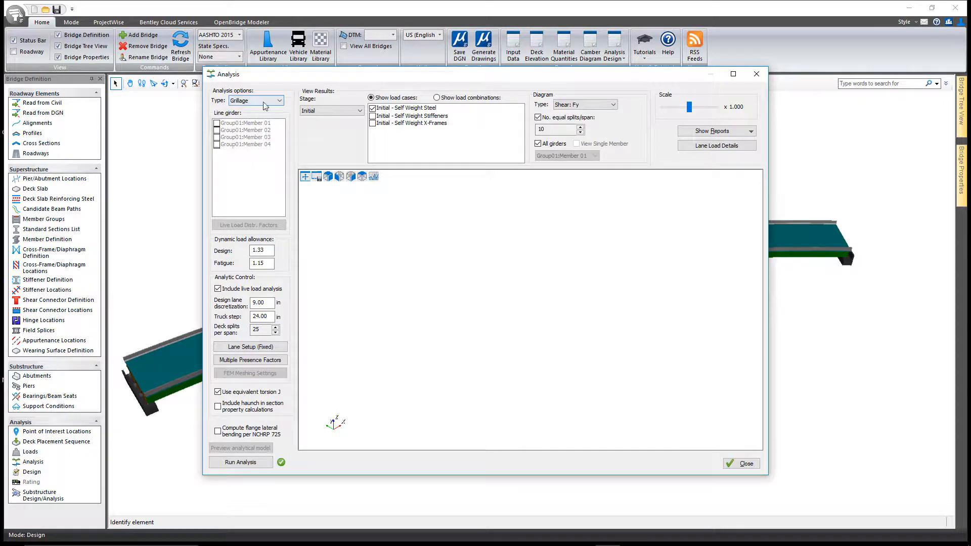
pyautogui.click(278, 100)
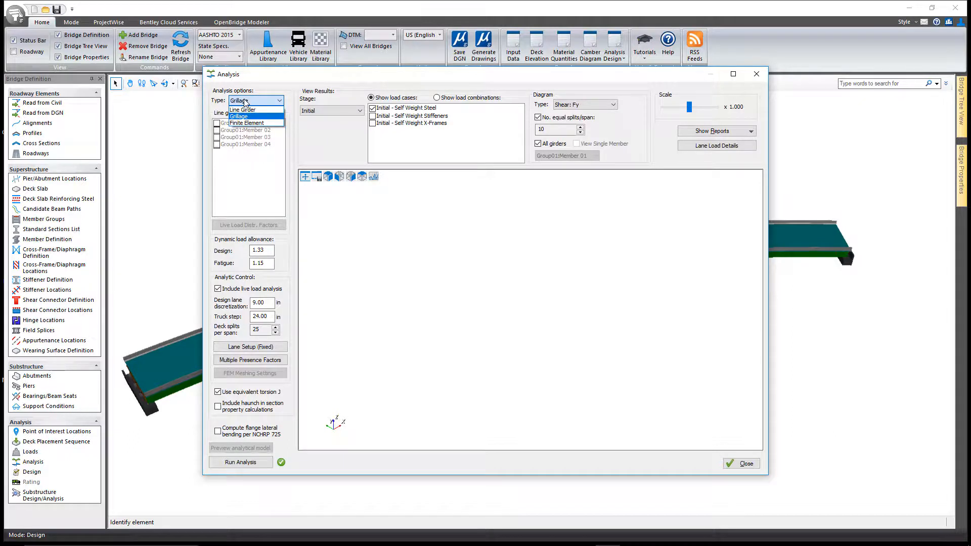
pyautogui.click(239, 115)
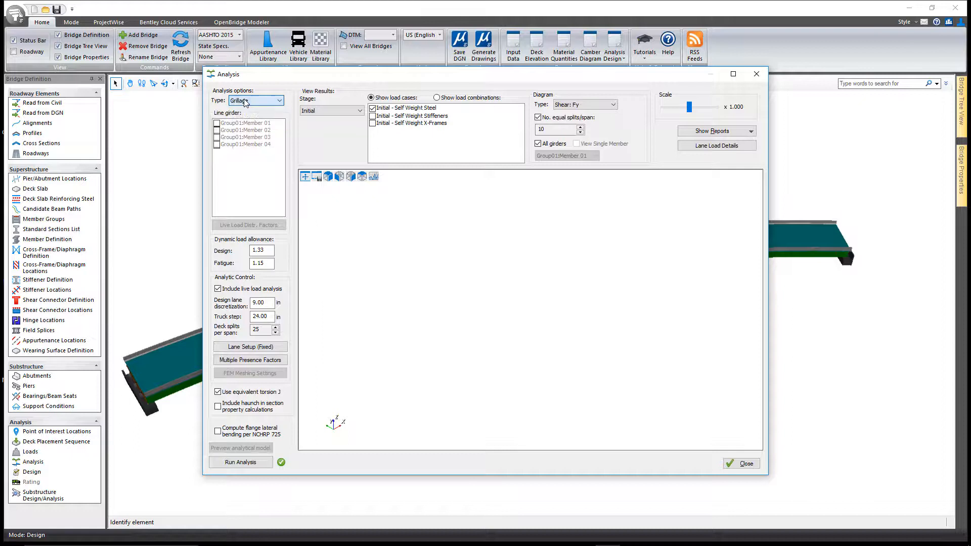
pyautogui.click(277, 100)
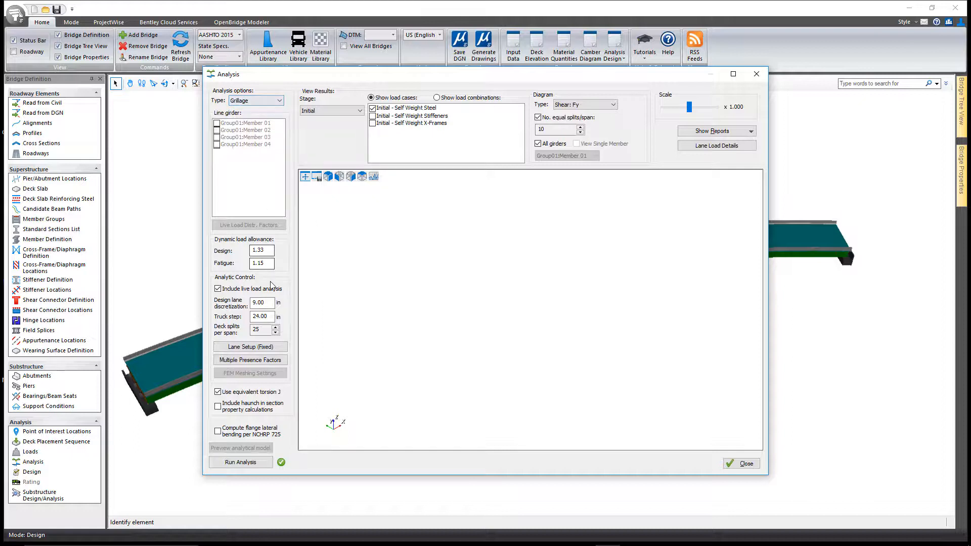
pyautogui.moveTo(240, 265)
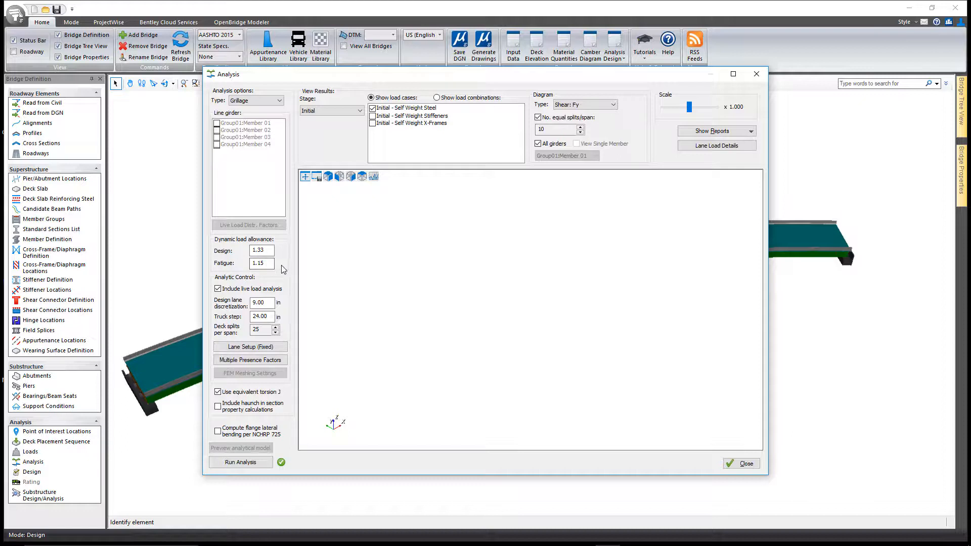
pyautogui.moveTo(237, 302)
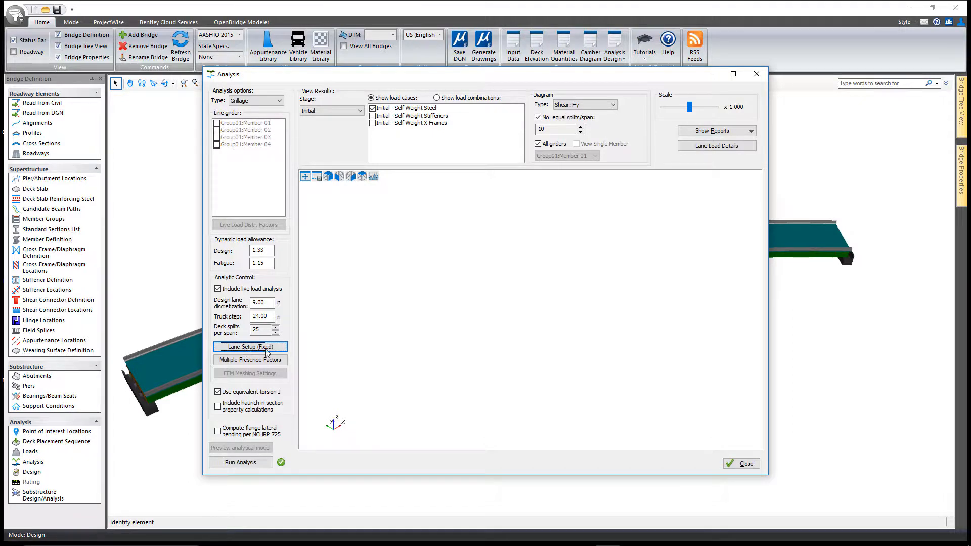
pyautogui.click(250, 347)
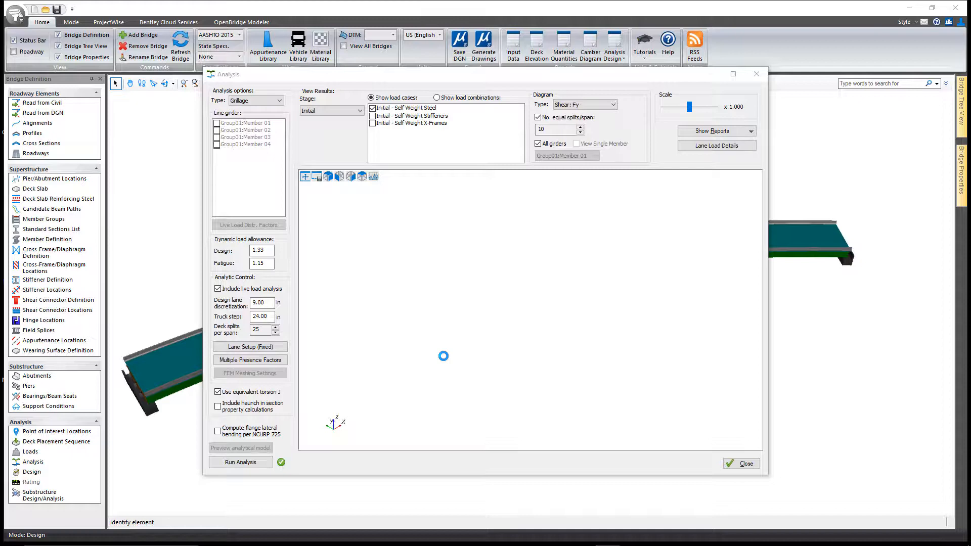
# Step: Enter Lane Setup and keep the Fixed lane layout on Roadway 01
pyautogui.click(250, 346)
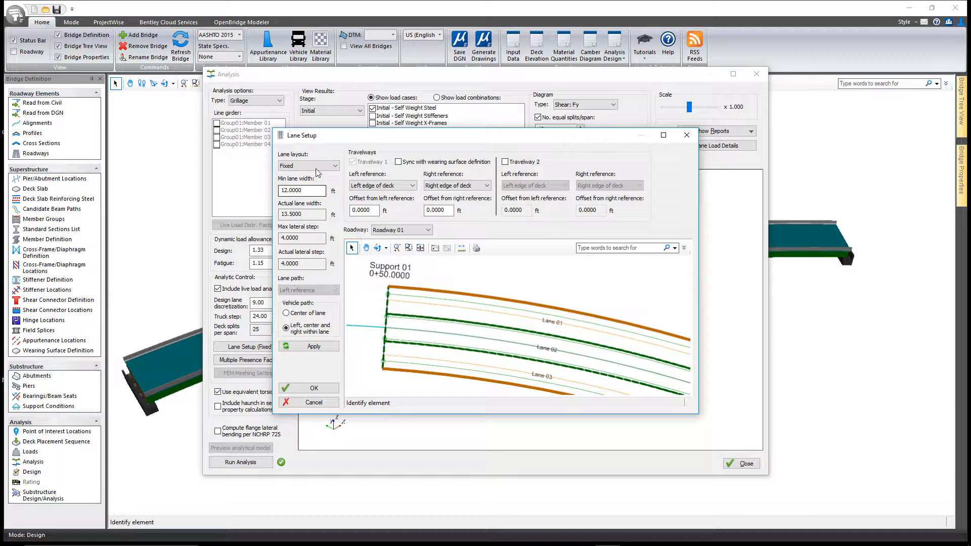
pyautogui.click(334, 166)
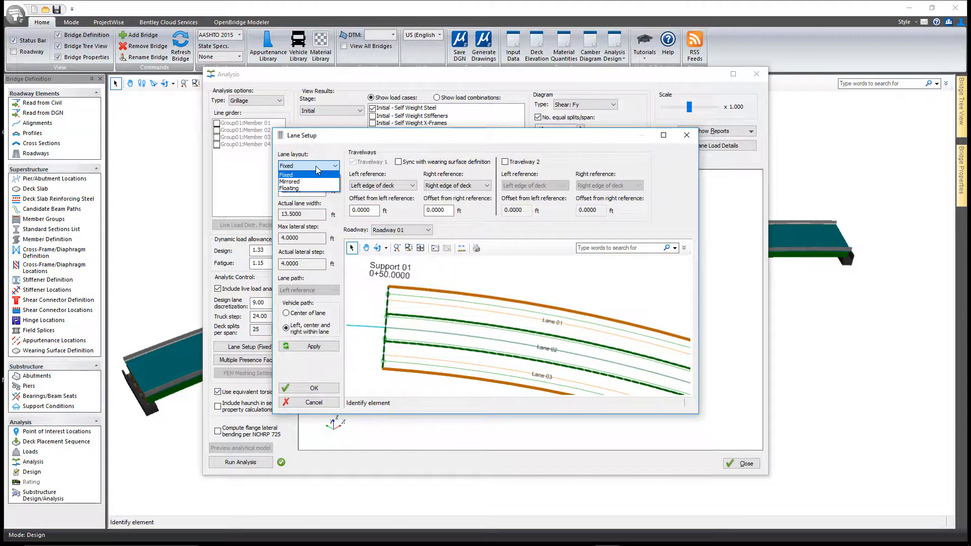
pyautogui.click(300, 174)
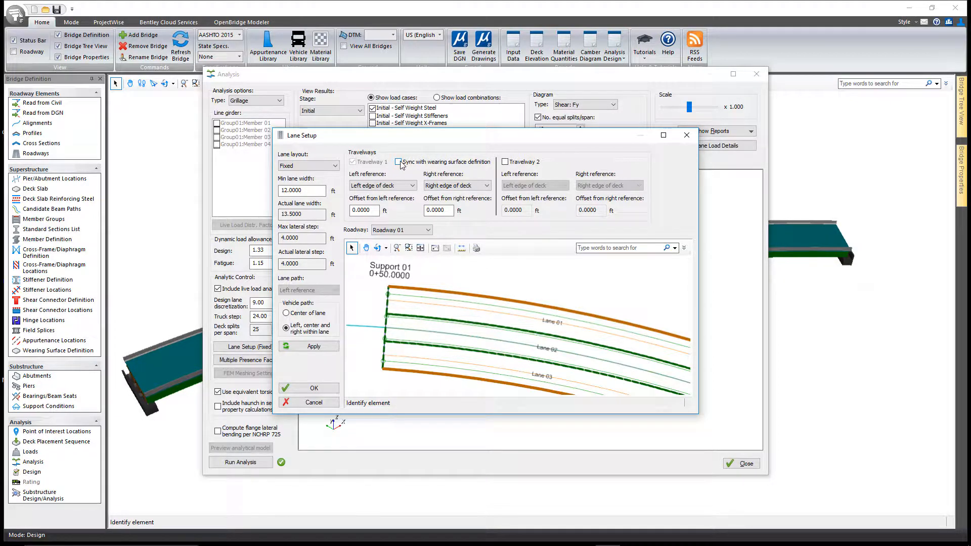
pyautogui.moveTo(408, 166)
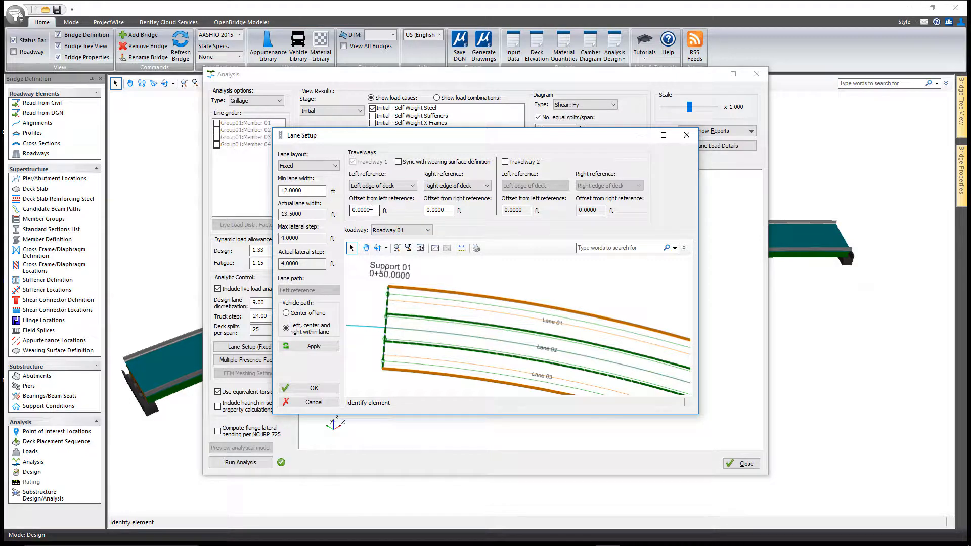
# Step: Set both travelway edge offsets to 1.5 ft and apply to redraw the 12.5-ft lanes
pyautogui.click(411, 185)
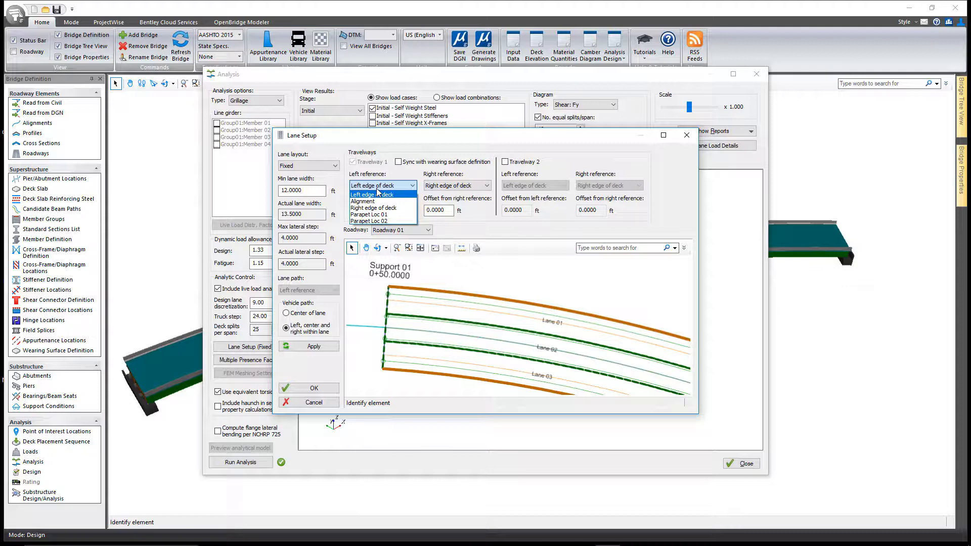
pyautogui.moveTo(368, 221)
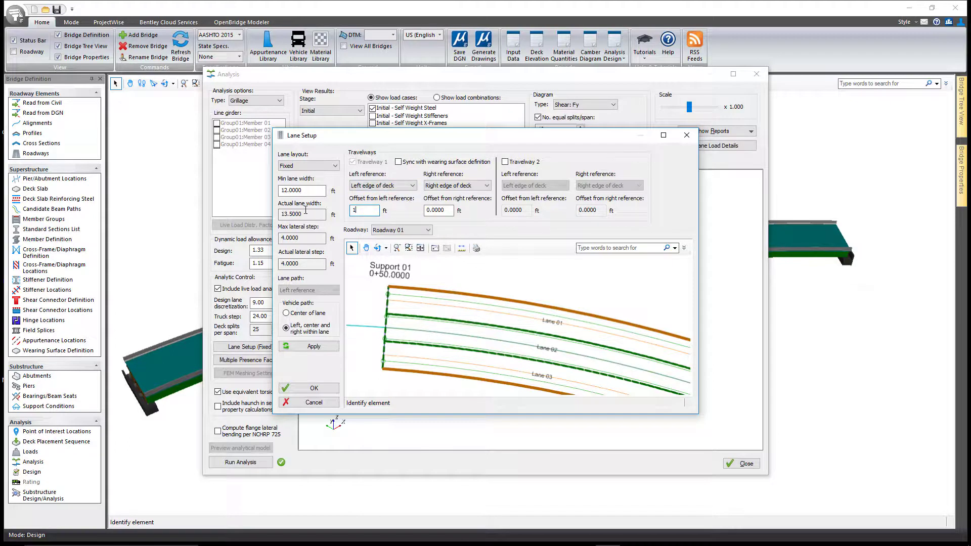
pyautogui.write('1.5000')
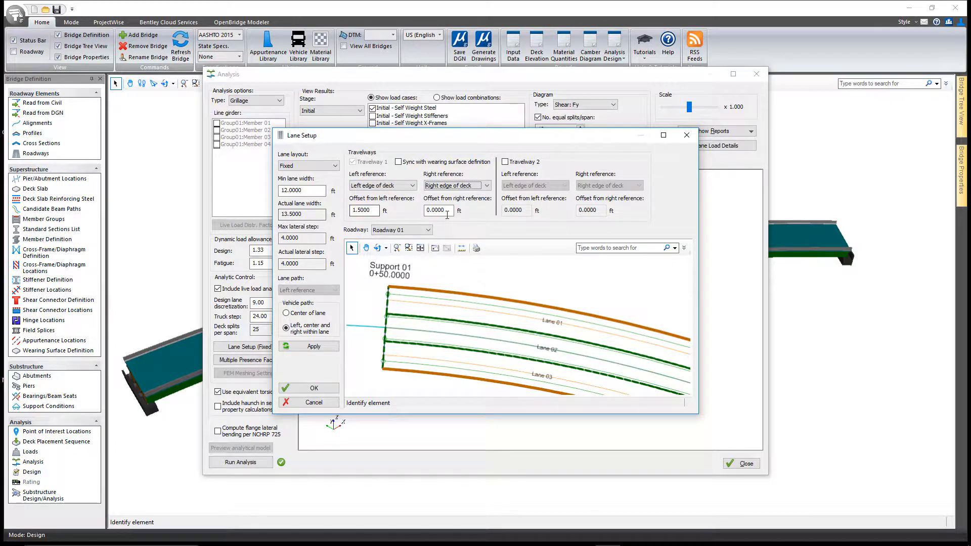
pyautogui.write('1.5')
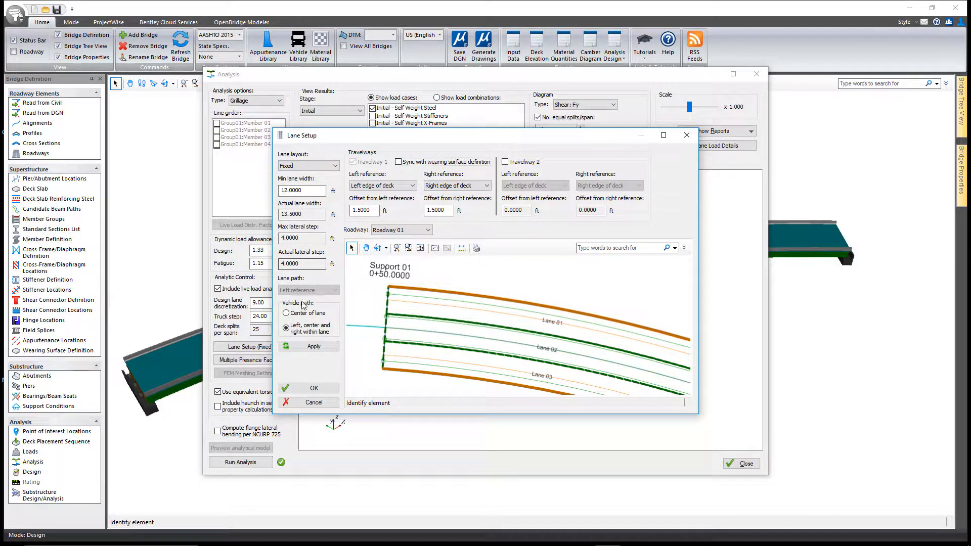
pyautogui.click(285, 314)
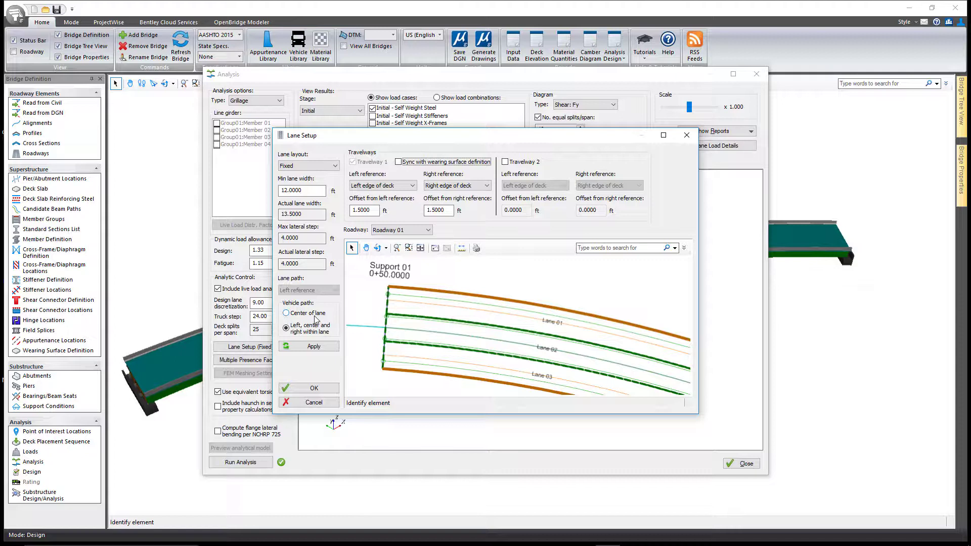
pyautogui.click(314, 346)
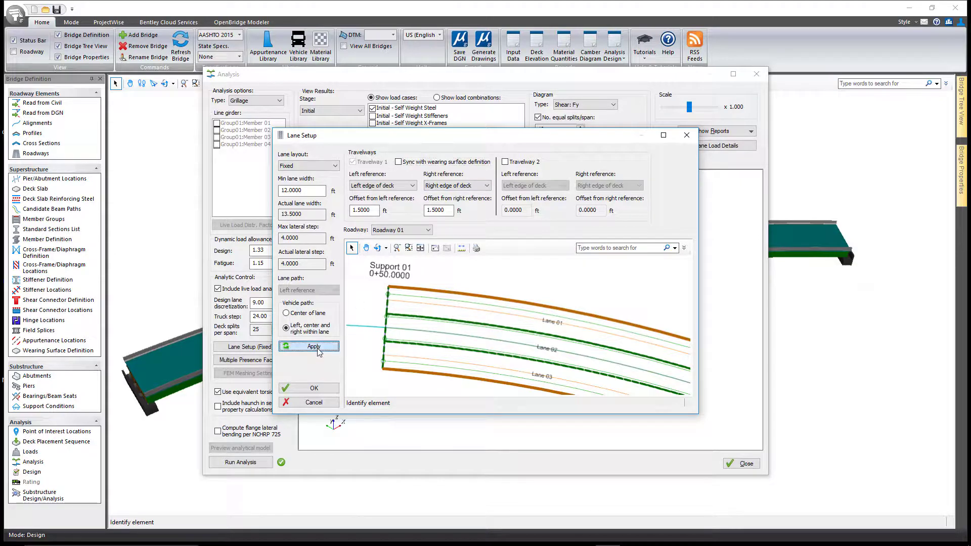
pyautogui.click(313, 346)
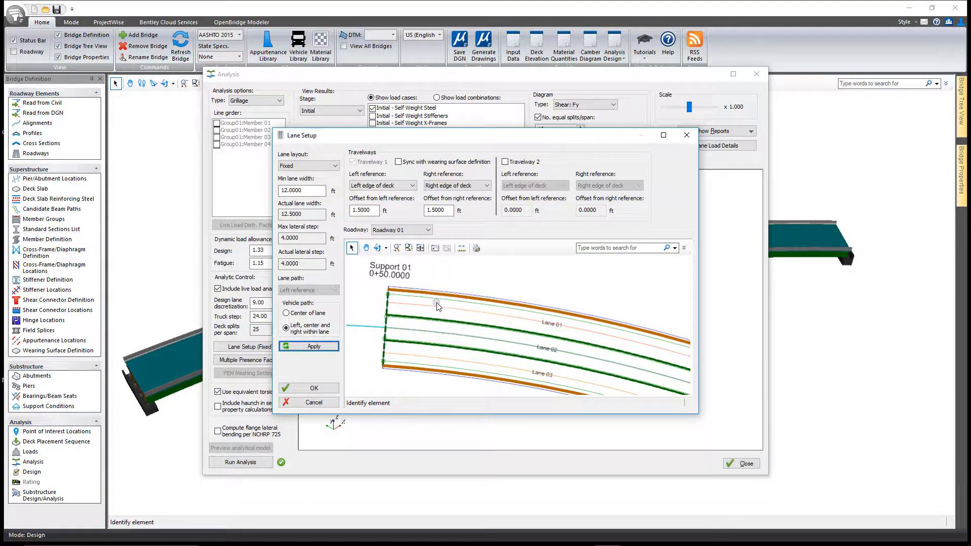
# Step: Check the roadway list and keep Roadway 01 selected
pyautogui.click(430, 231)
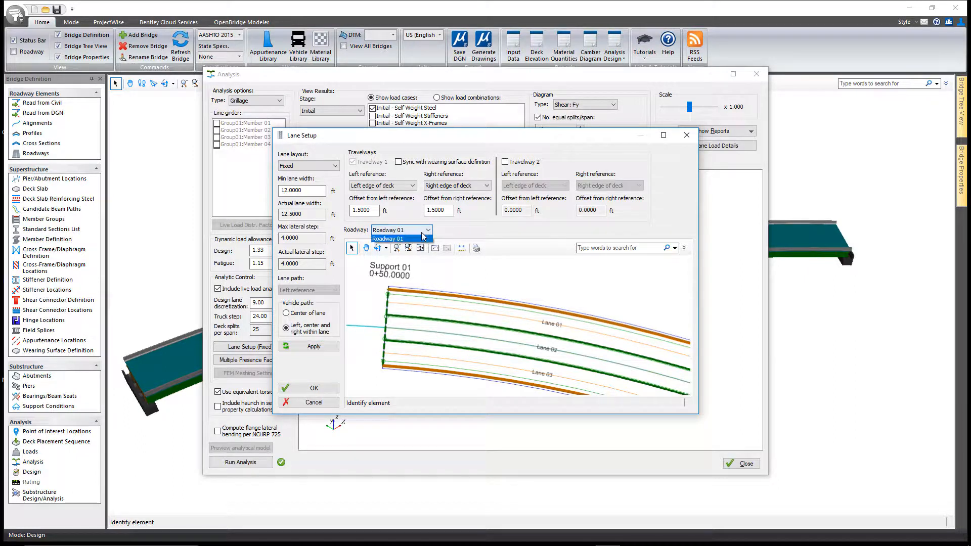
pyautogui.click(389, 238)
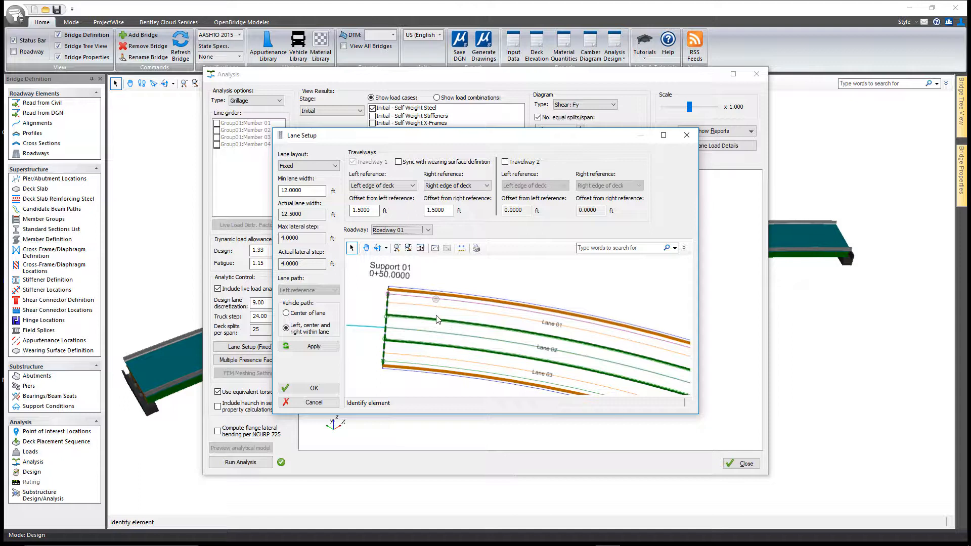
pyautogui.moveTo(437, 357)
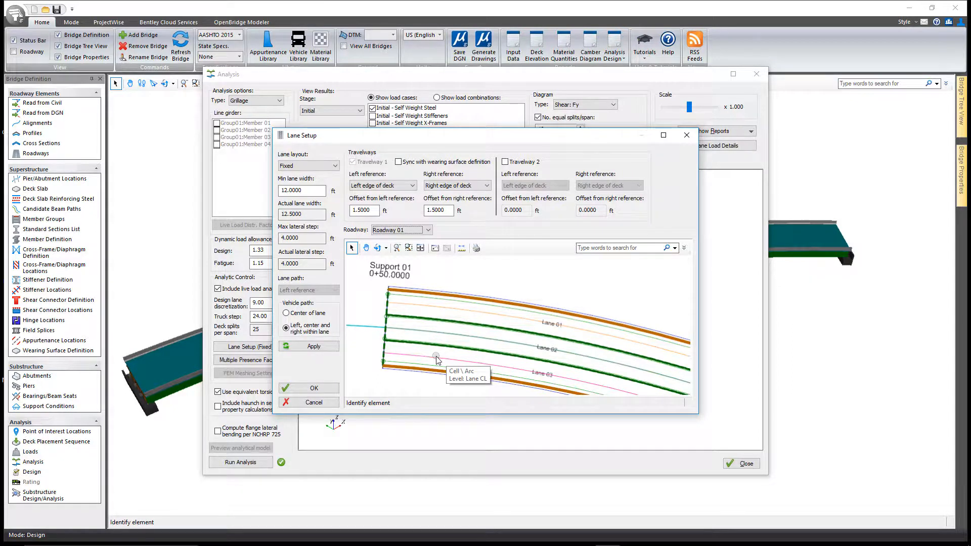
# Step: Switch to a Floating lane layout with Left-reference lane paths and apply to regenerate lanes
pyautogui.click(334, 166)
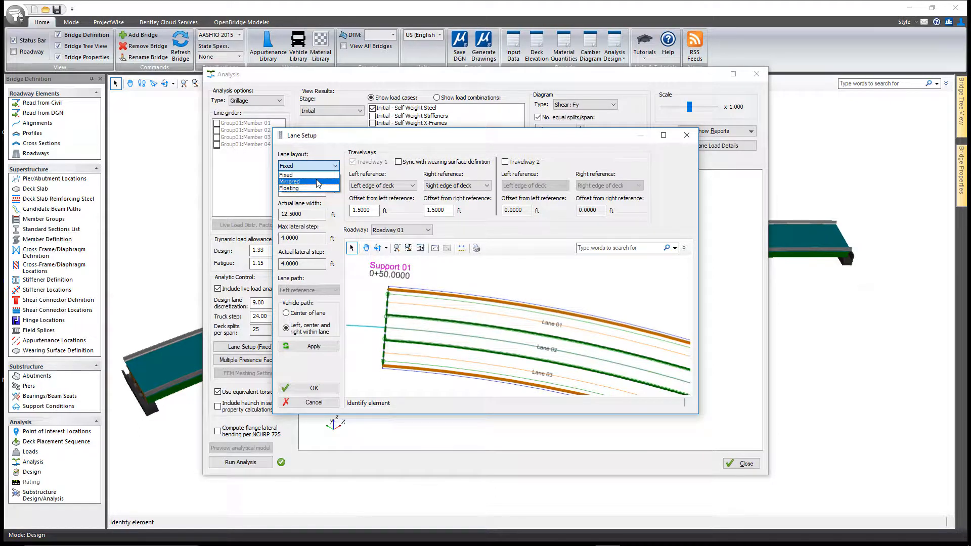
pyautogui.moveTo(316, 188)
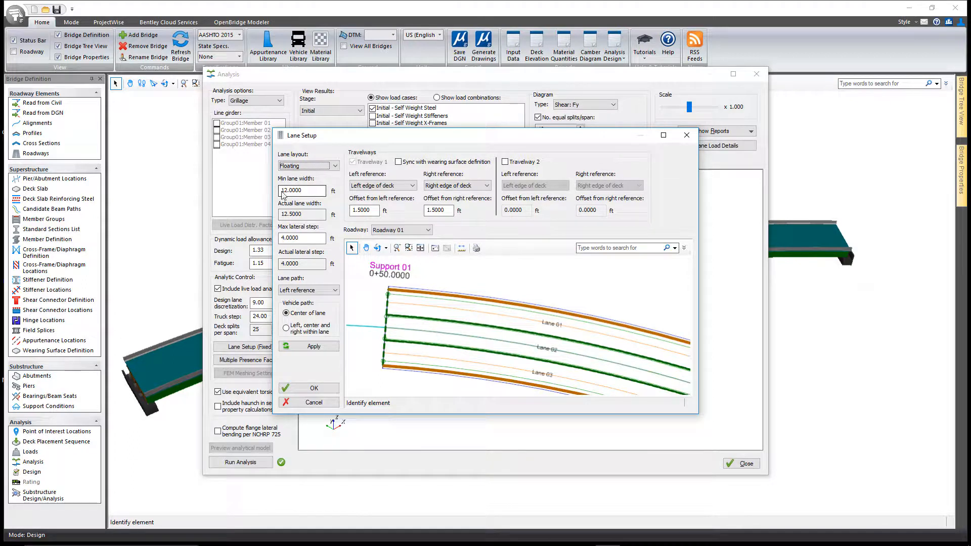
pyautogui.click(302, 238)
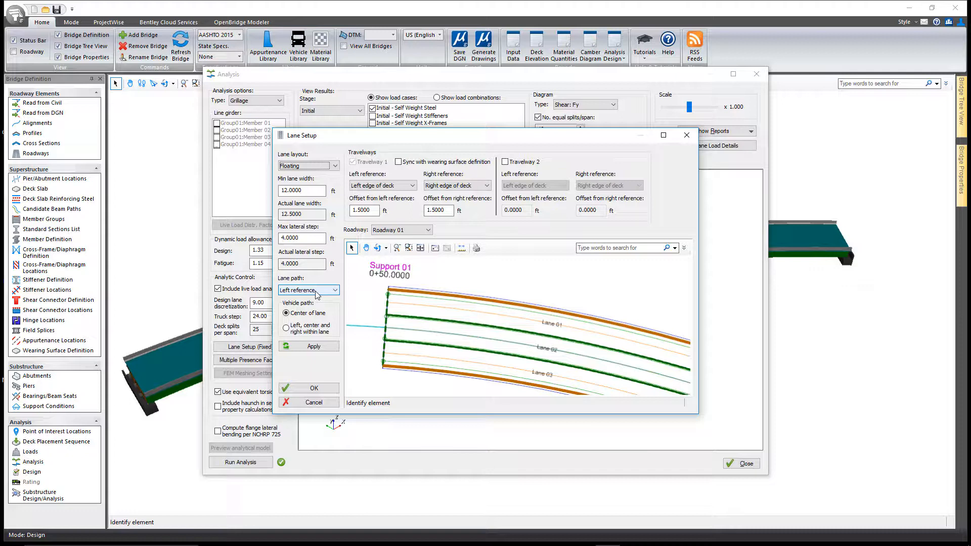
pyautogui.click(333, 290)
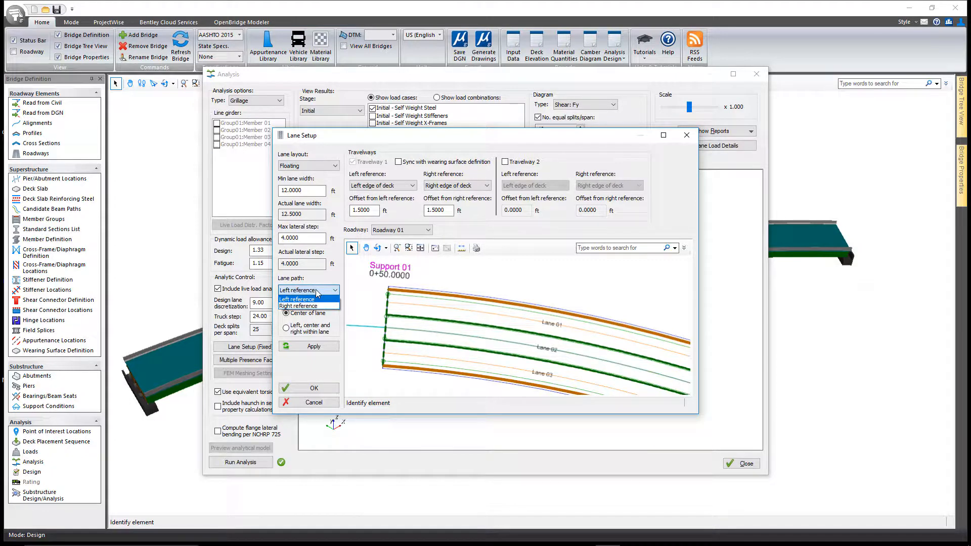
pyautogui.click(298, 298)
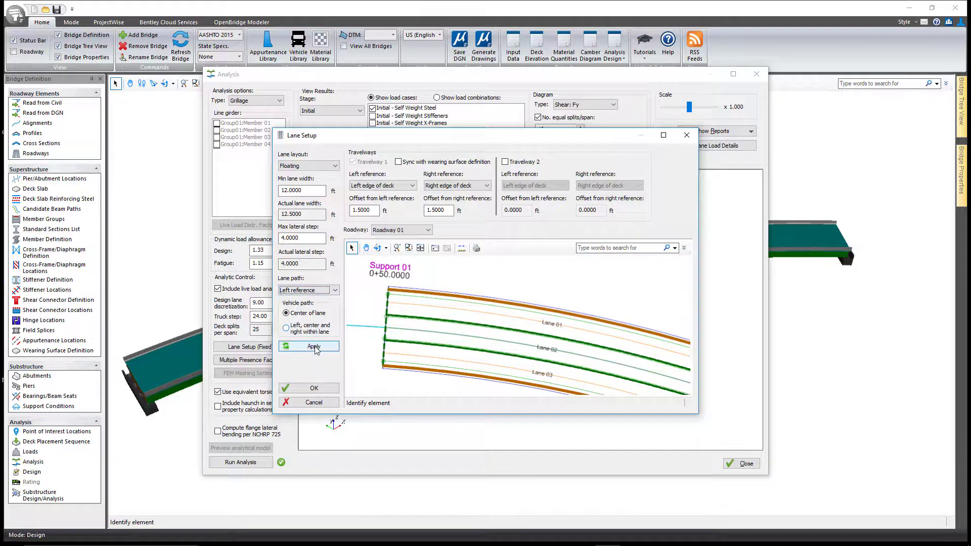
pyautogui.click(313, 346)
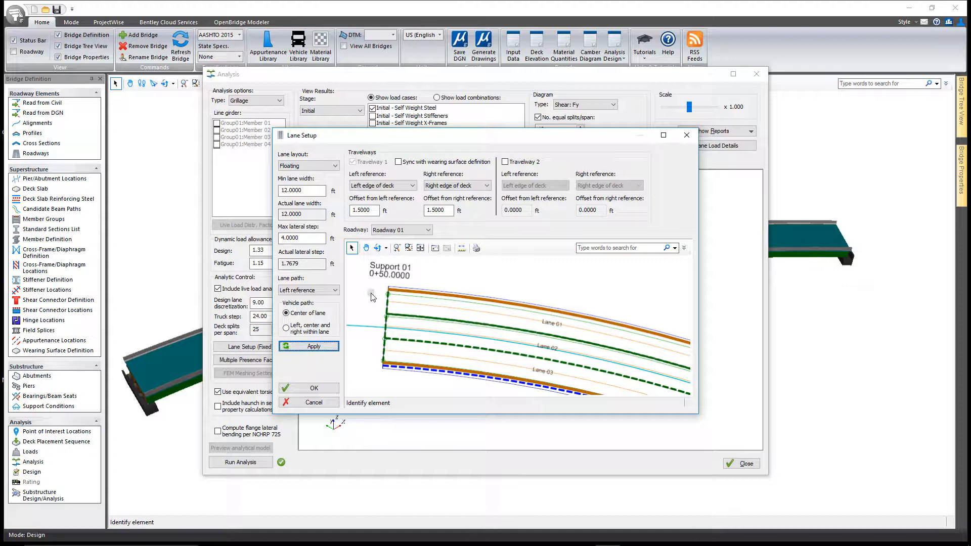
# Step: Preview generated roadway lane arrangements, stepping from Roadway 02 up through Roadway 32
pyautogui.click(427, 231)
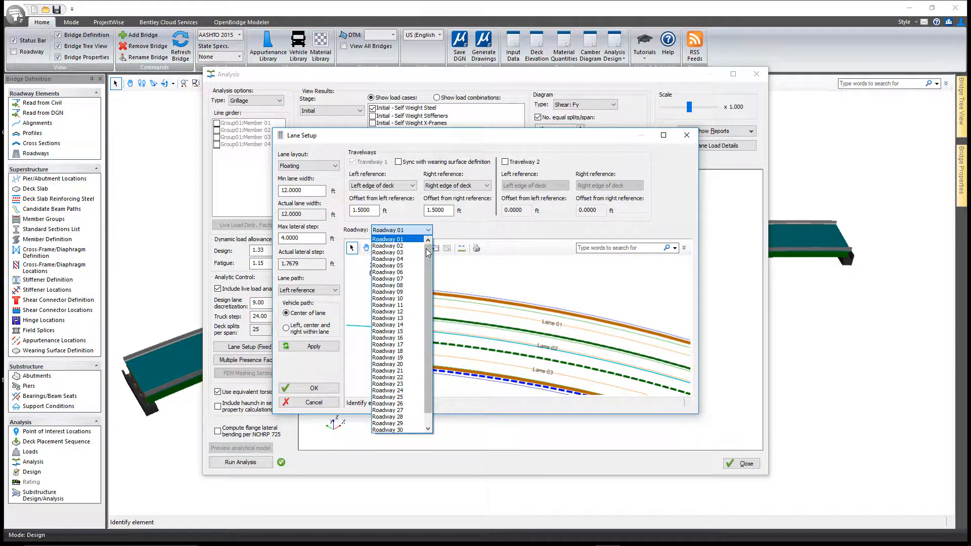
pyautogui.scroll(-3)
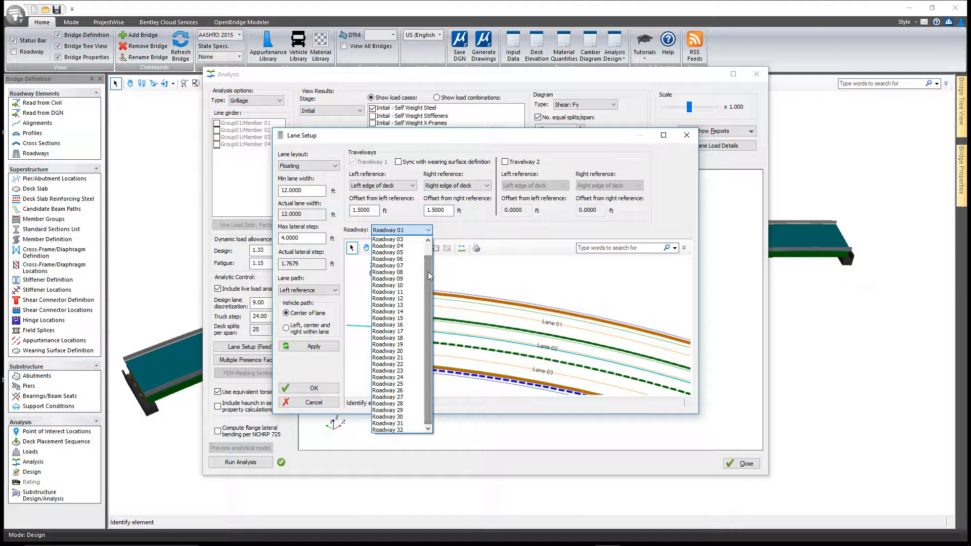
pyautogui.click(399, 229)
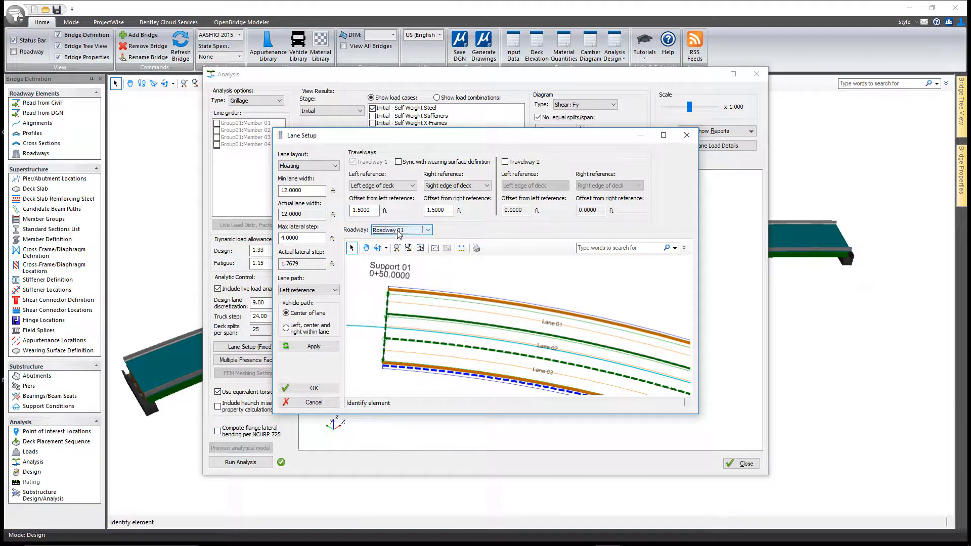
pyautogui.moveTo(393, 233)
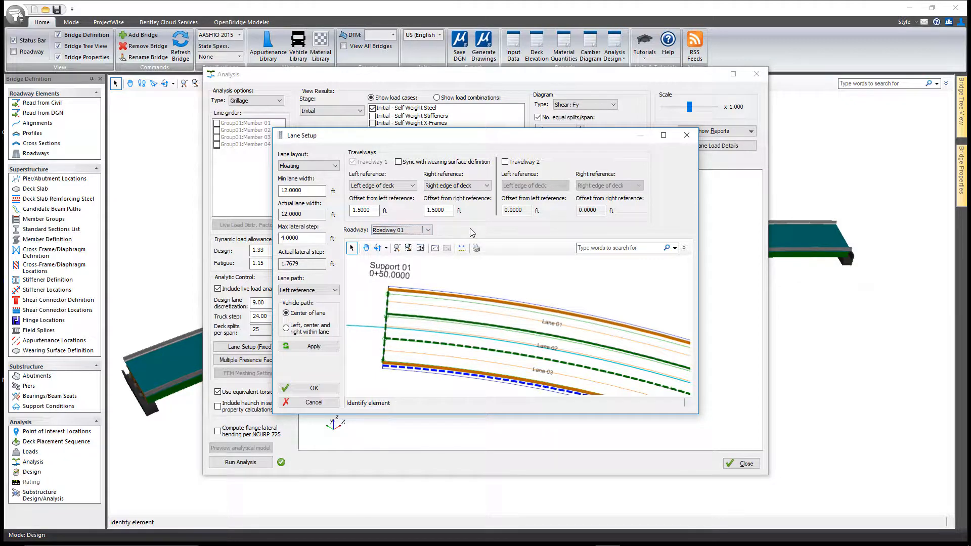
pyautogui.click(427, 231)
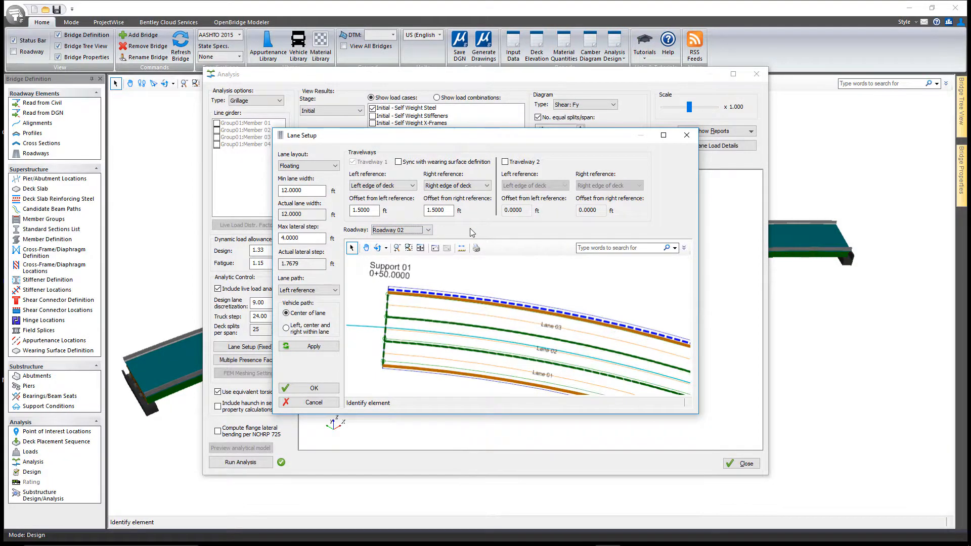
pyautogui.click(428, 230)
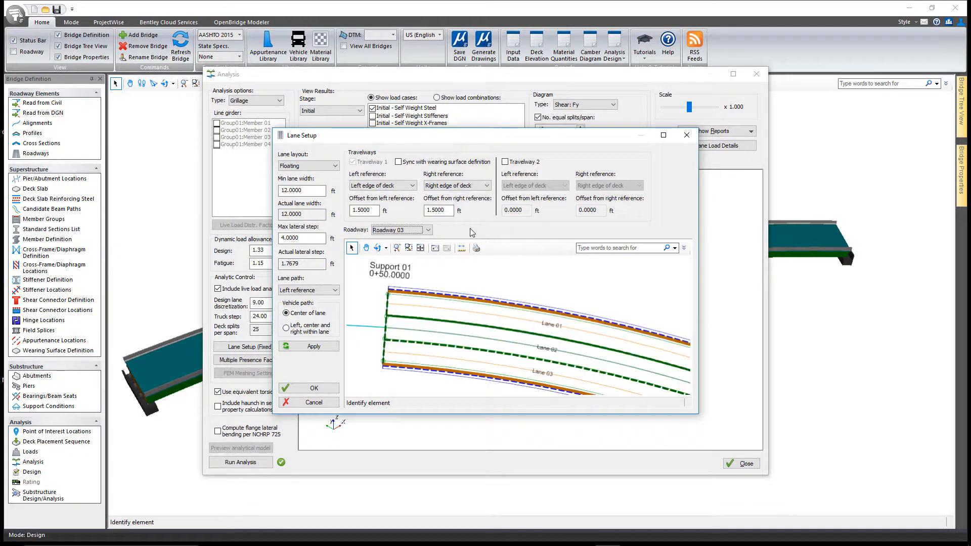
pyautogui.click(428, 230)
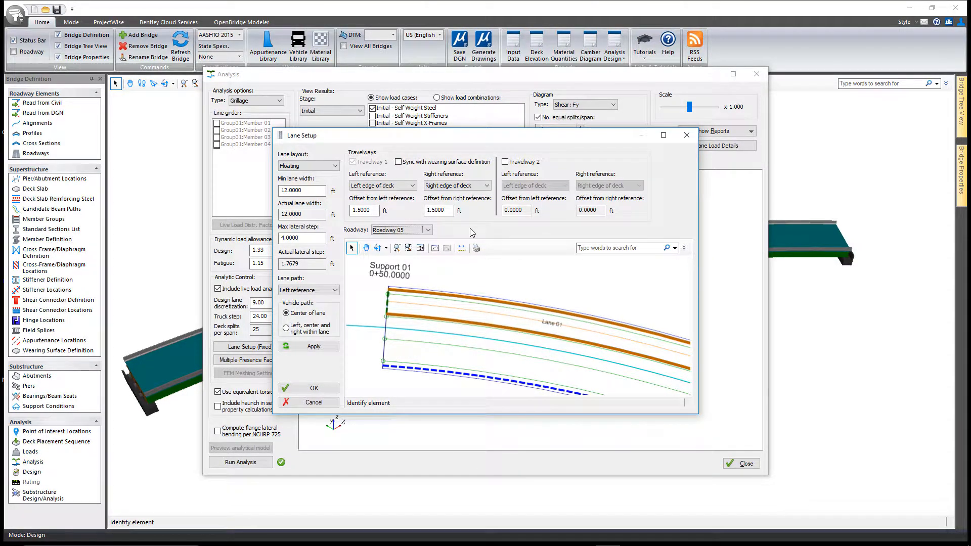
pyautogui.click(427, 231)
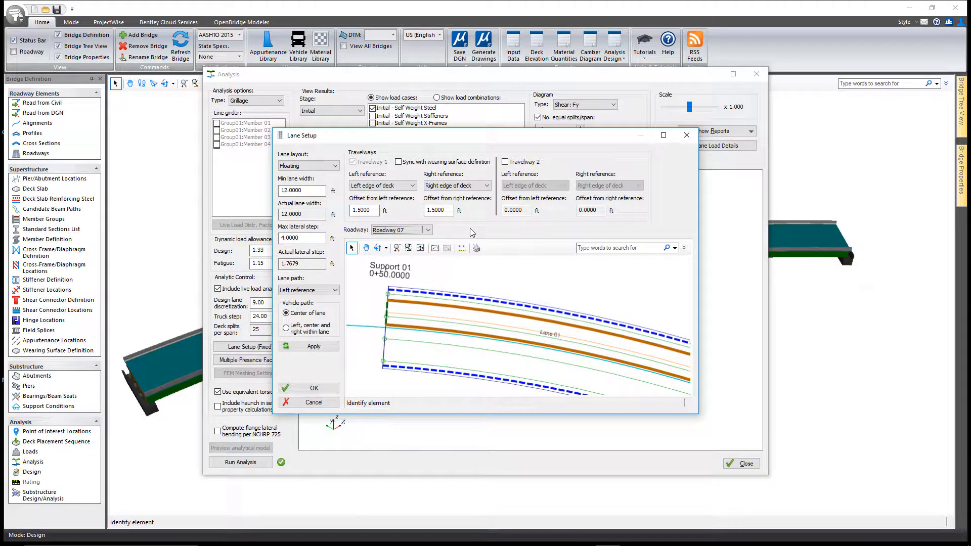
pyautogui.click(428, 231)
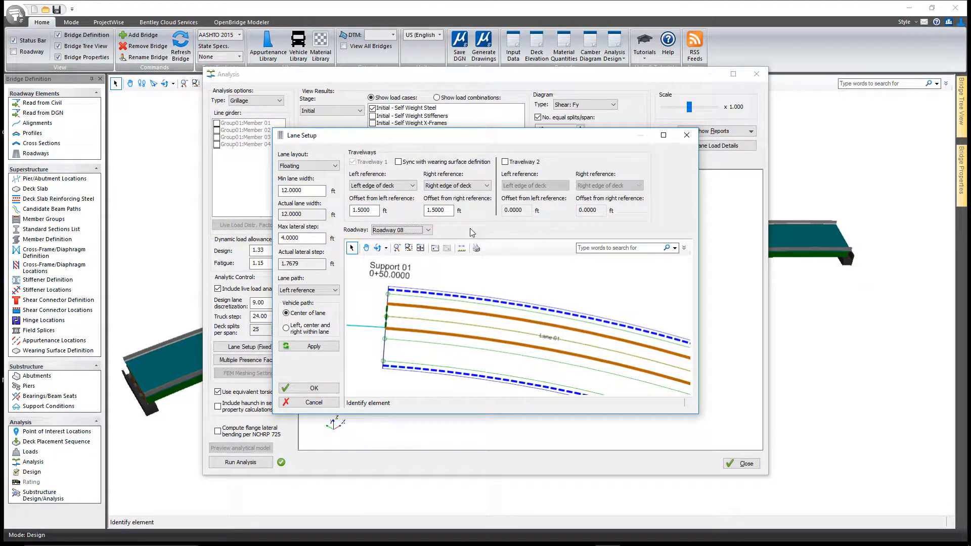
pyautogui.click(428, 231)
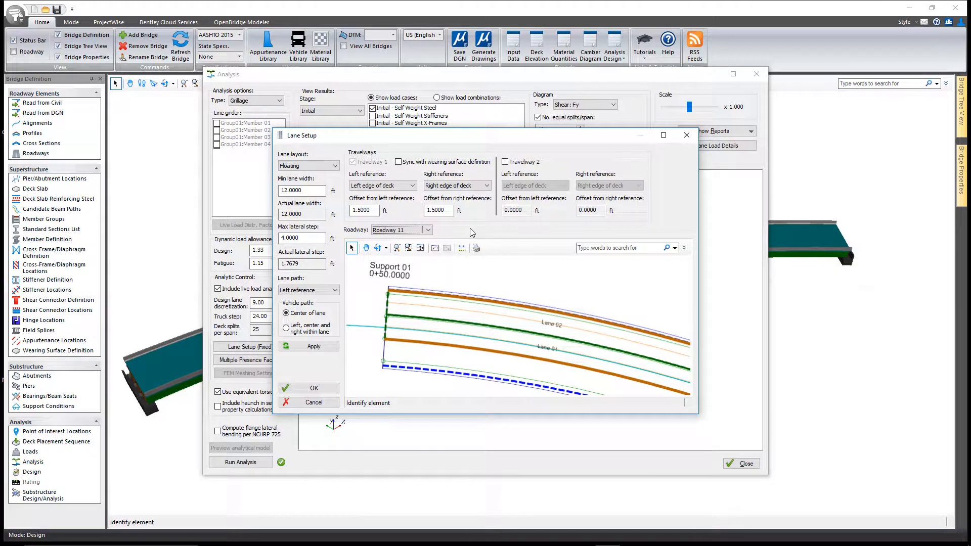
pyautogui.click(429, 230)
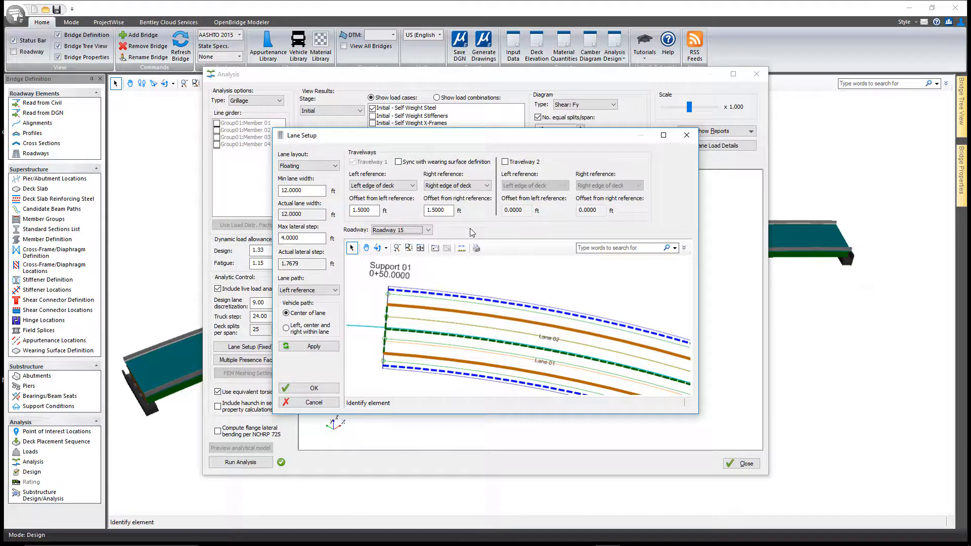
pyautogui.click(427, 230)
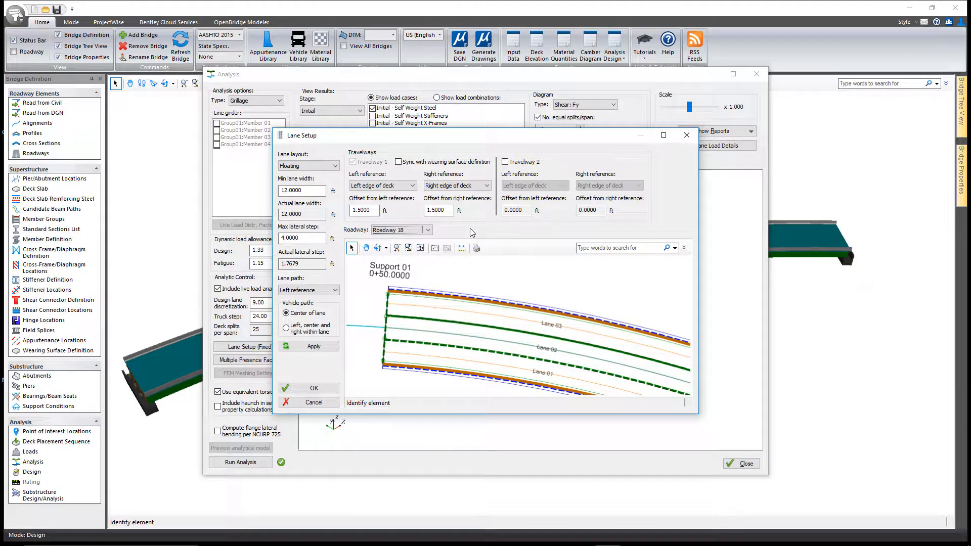
pyautogui.click(429, 231)
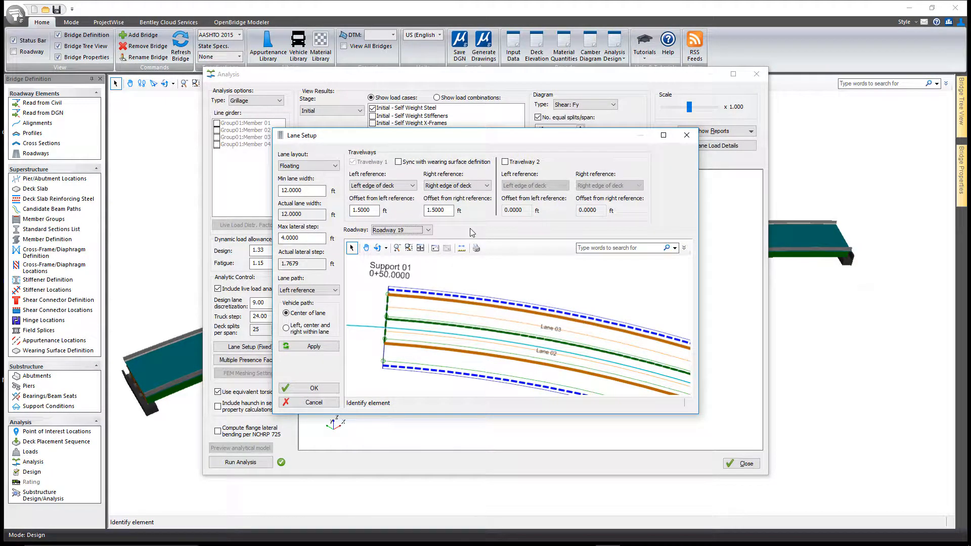
pyautogui.click(427, 231)
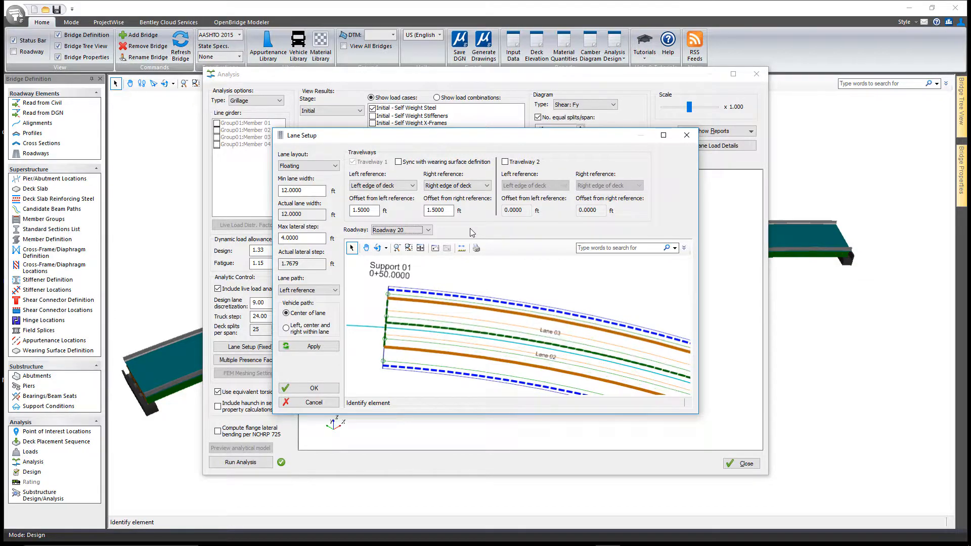
pyautogui.click(427, 229)
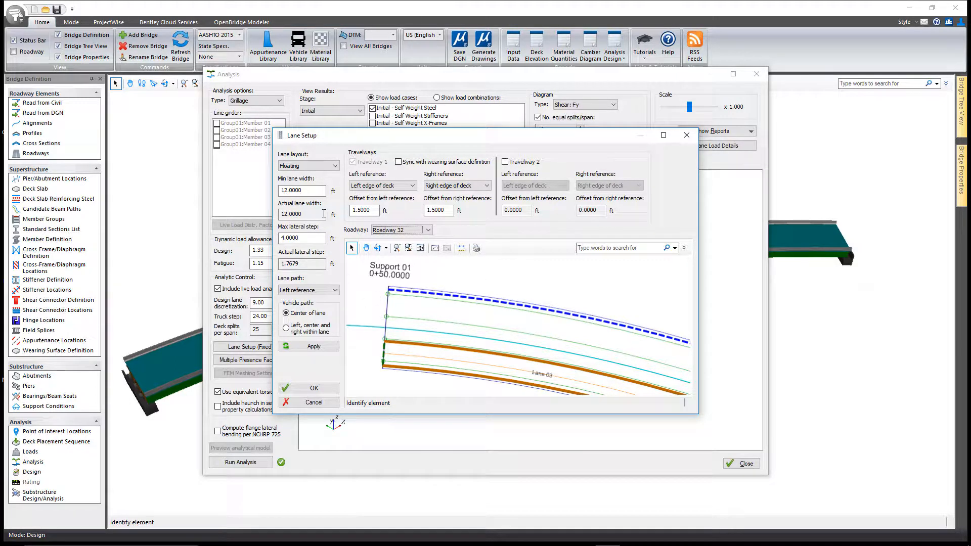
# Step: Change the lane layout back from Floating to Fixed
pyautogui.click(330, 166)
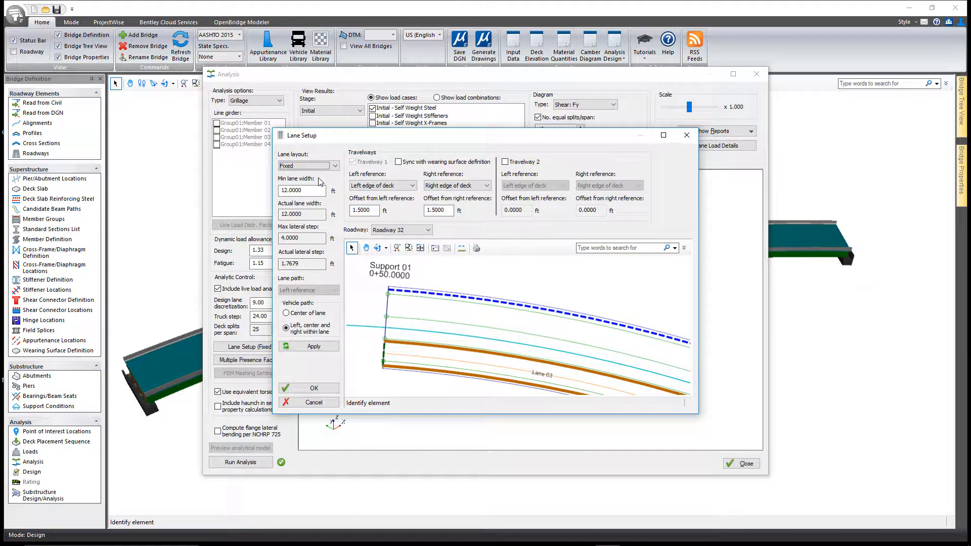
# Step: Apply the fixed layout, confirm Lane Setup, and bring up the multiple presence factors
pyautogui.click(313, 346)
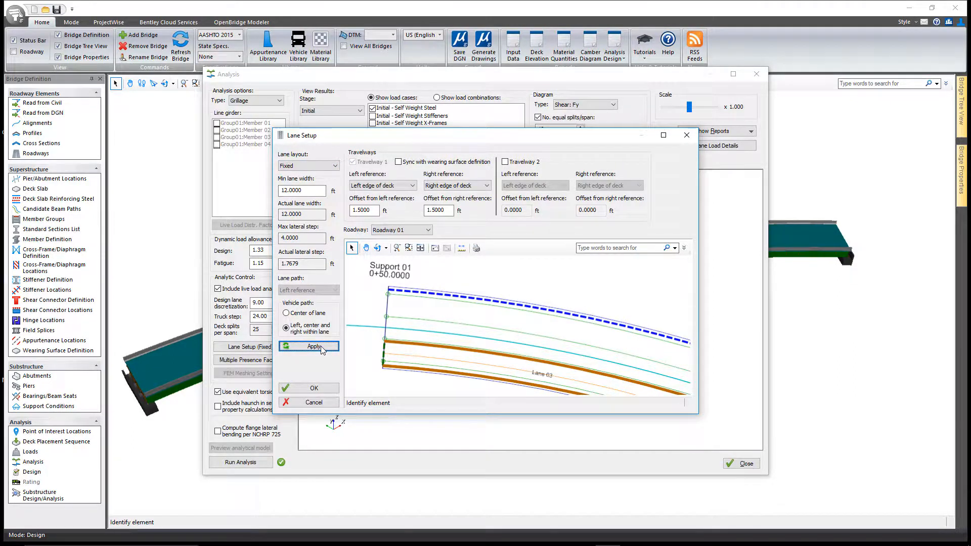
pyautogui.click(313, 346)
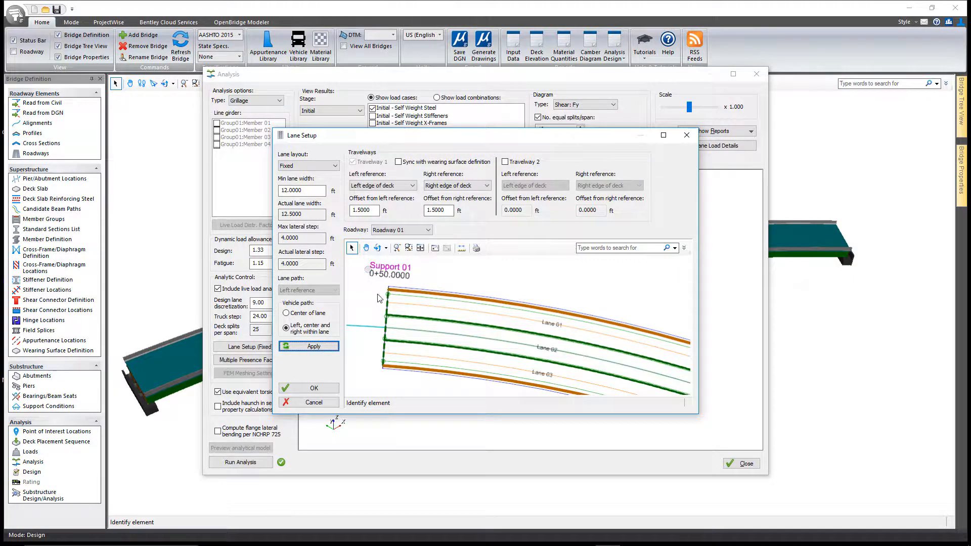
pyautogui.click(314, 402)
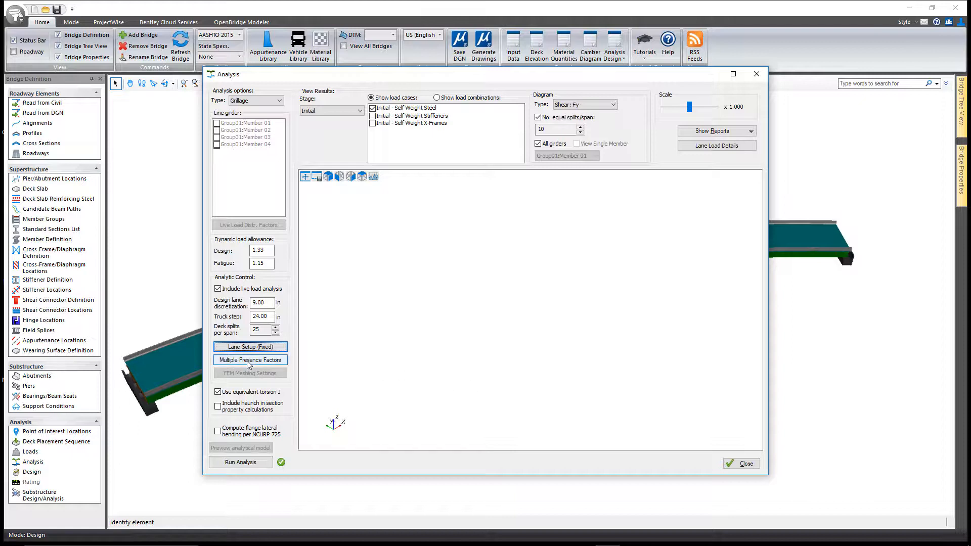
pyautogui.click(250, 361)
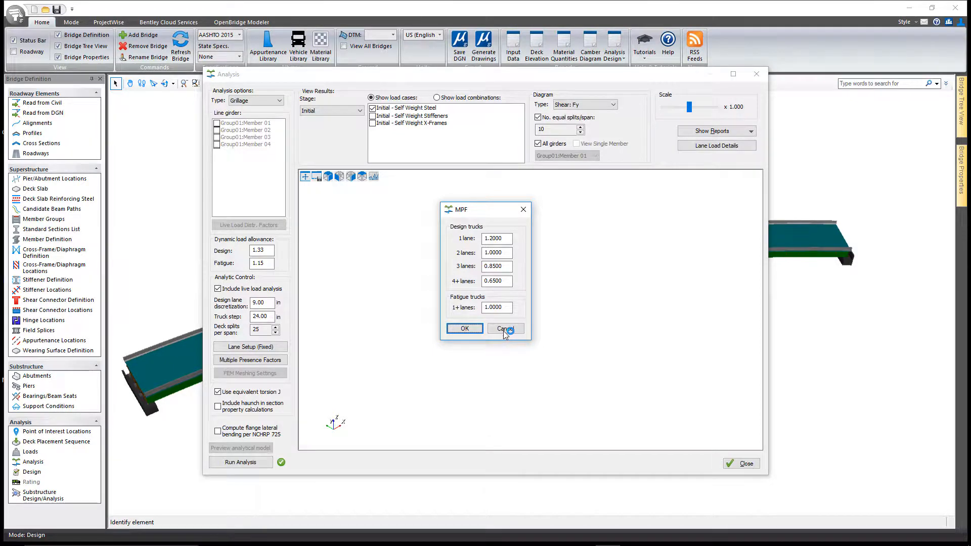
pyautogui.click(506, 327)
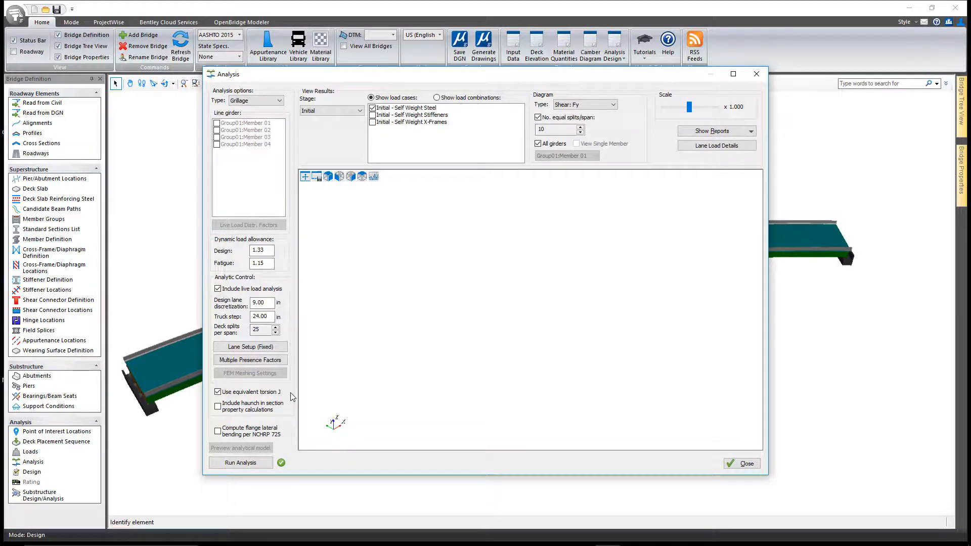
pyautogui.moveTo(230, 420)
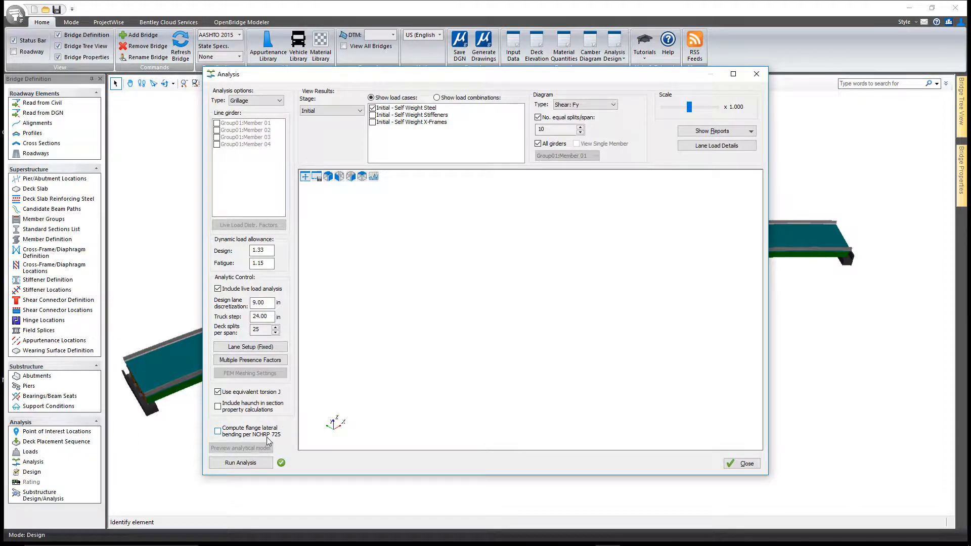
pyautogui.moveTo(281, 441)
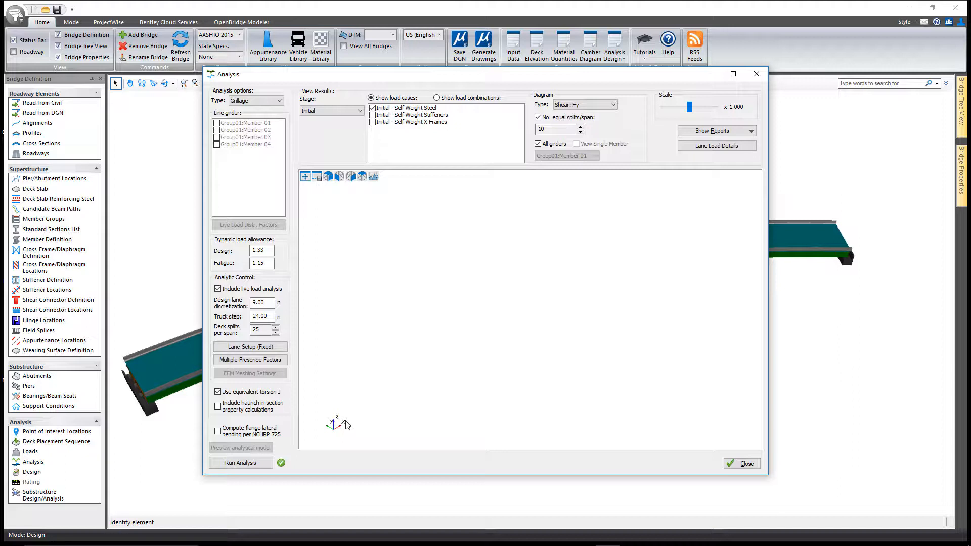
pyautogui.moveTo(334, 458)
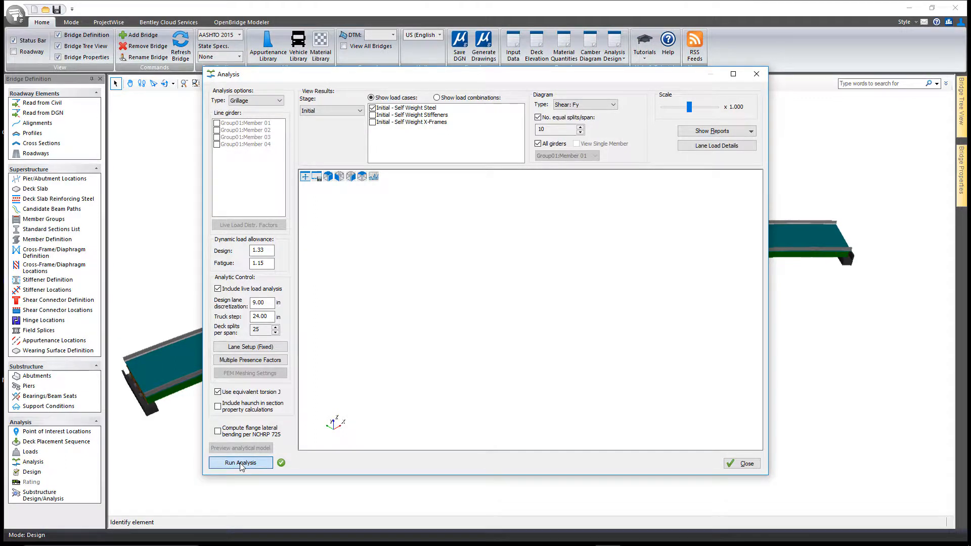
# Step: Run the grillage analysis and acknowledge success so the Shear: Fy diagram plots on all girders
pyautogui.click(240, 463)
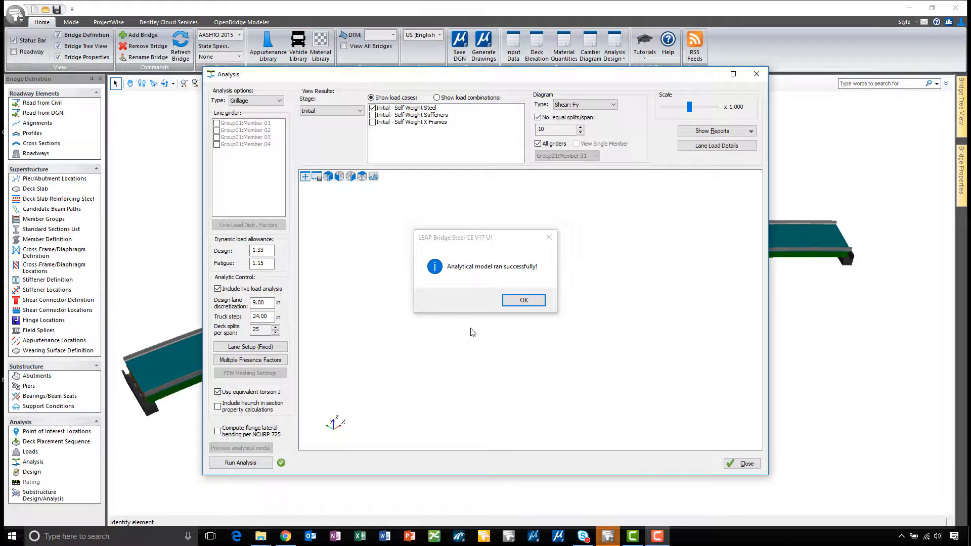
pyautogui.click(524, 299)
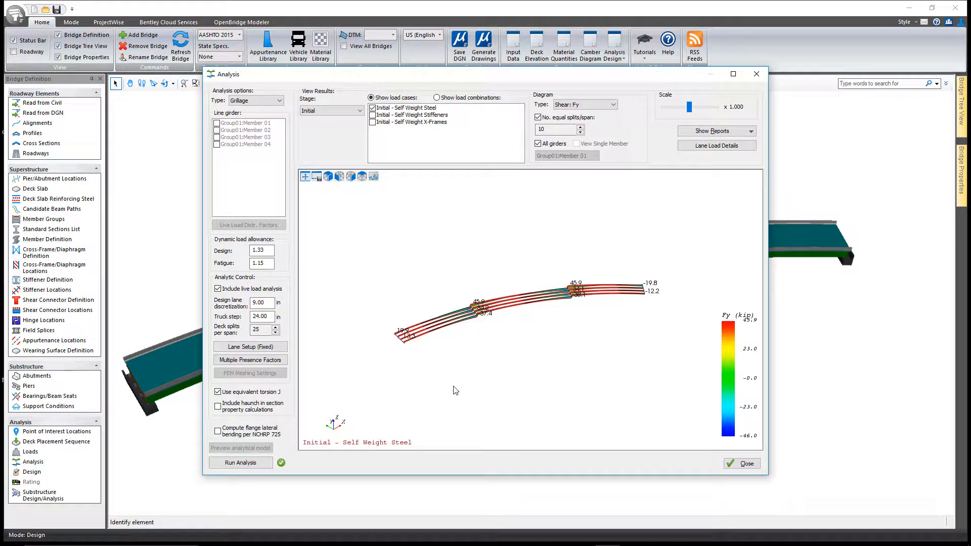
pyautogui.moveTo(508, 354)
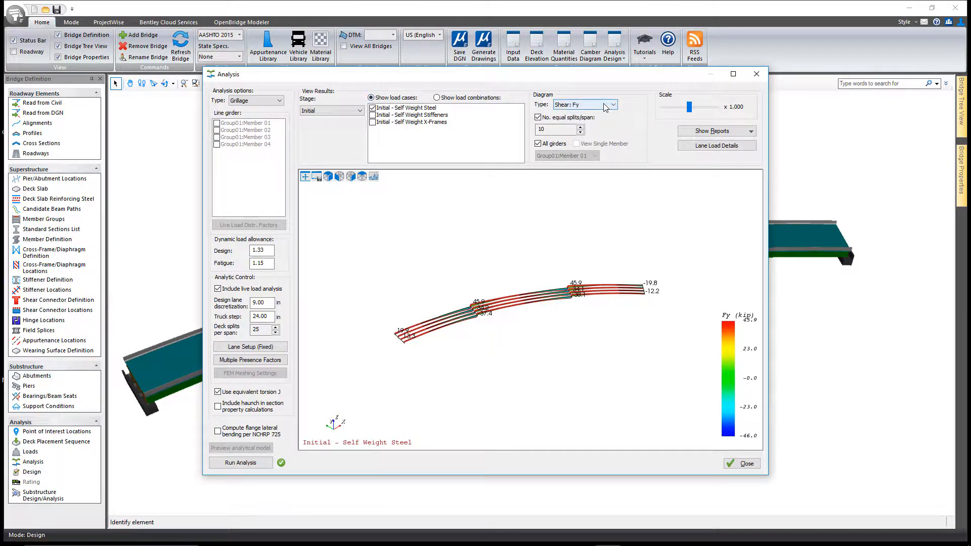
# Step: Keep the initial self-weight stage, scale the shear diagram to x4.000 and view it in elevation
pyautogui.click(612, 104)
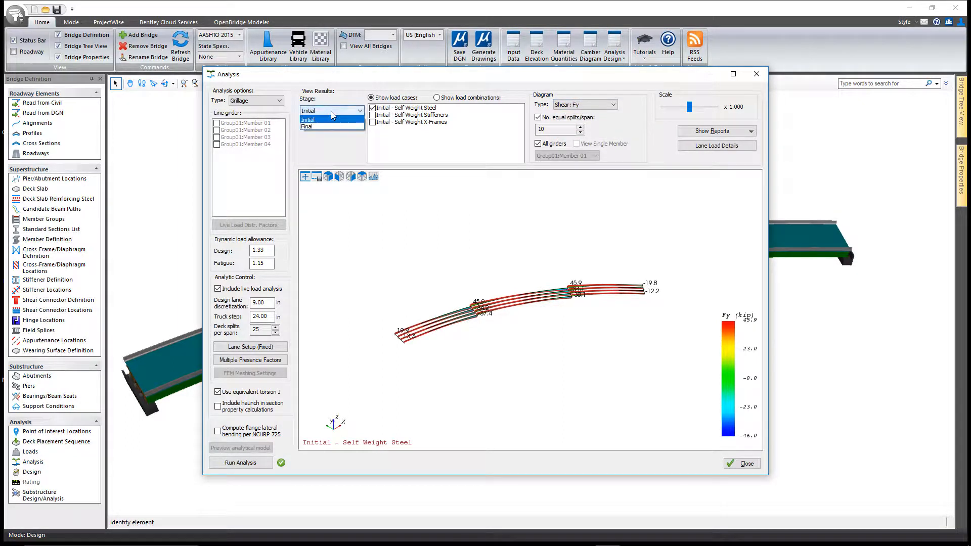
pyautogui.click(309, 119)
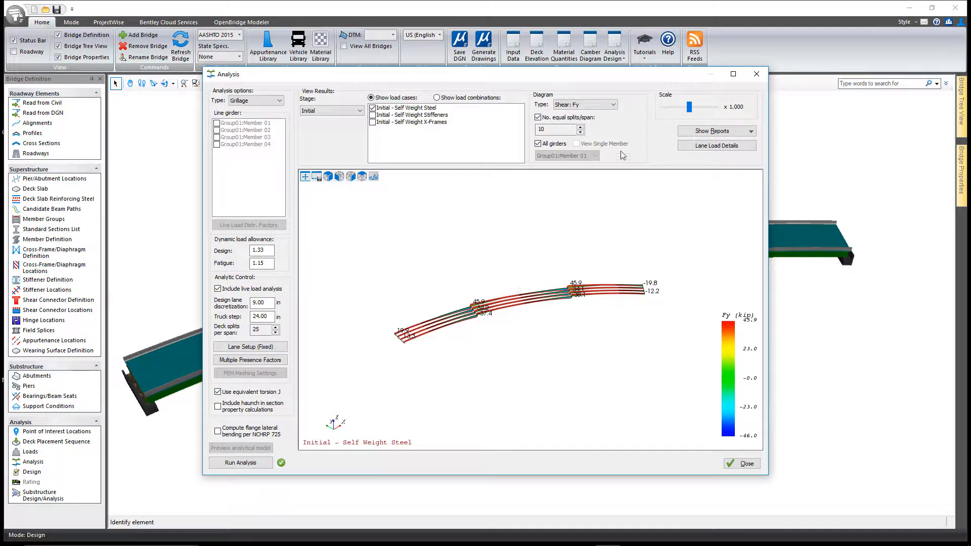
pyautogui.moveTo(689, 106); pyautogui.dragTo(699, 106)
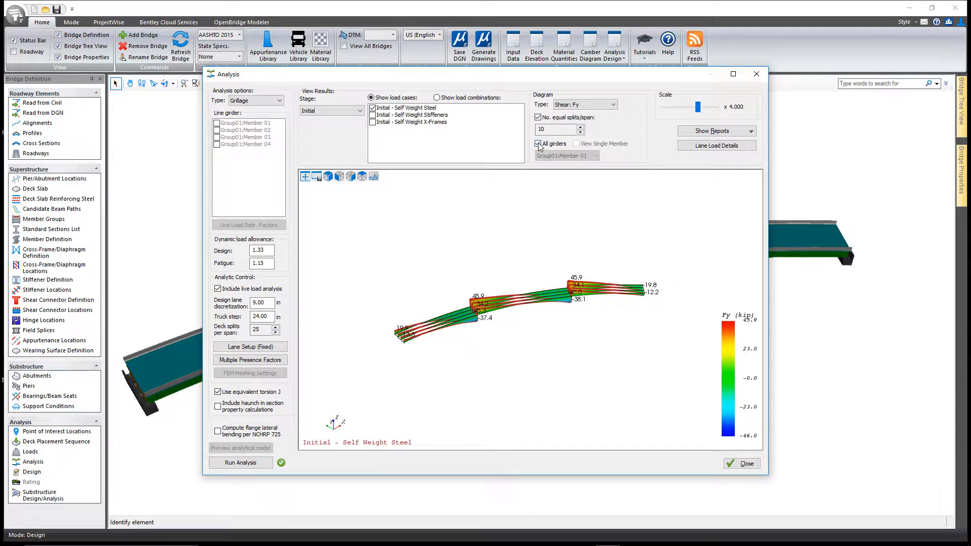
pyautogui.click(539, 143)
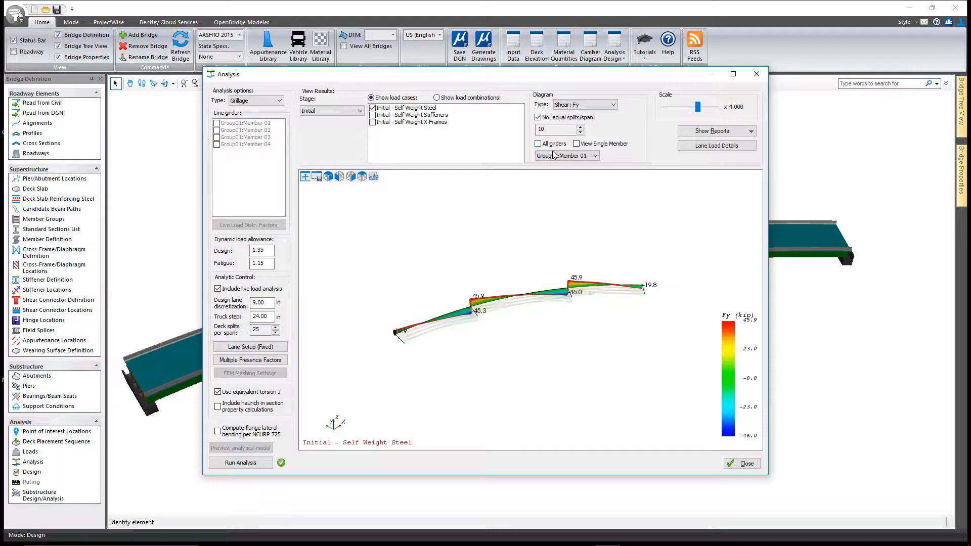
pyautogui.click(538, 144)
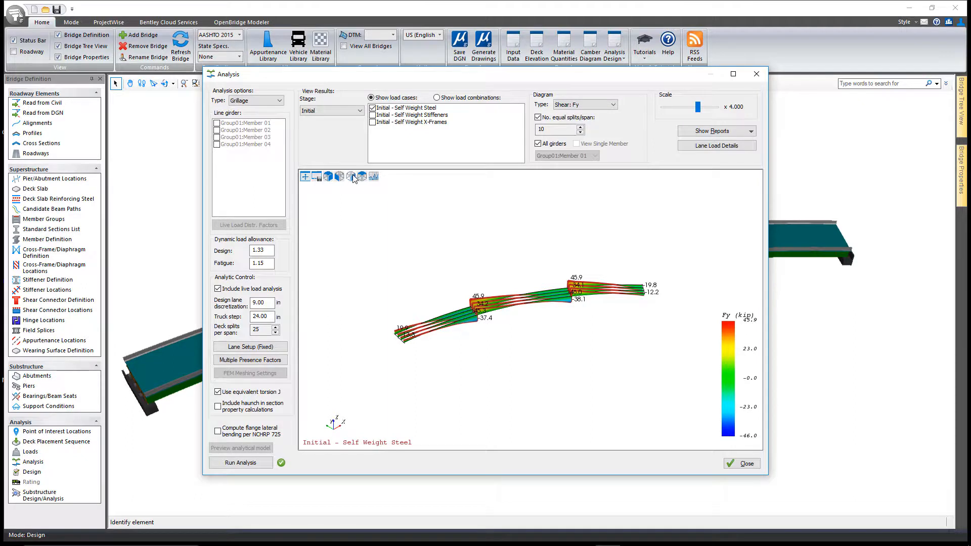
pyautogui.click(362, 176)
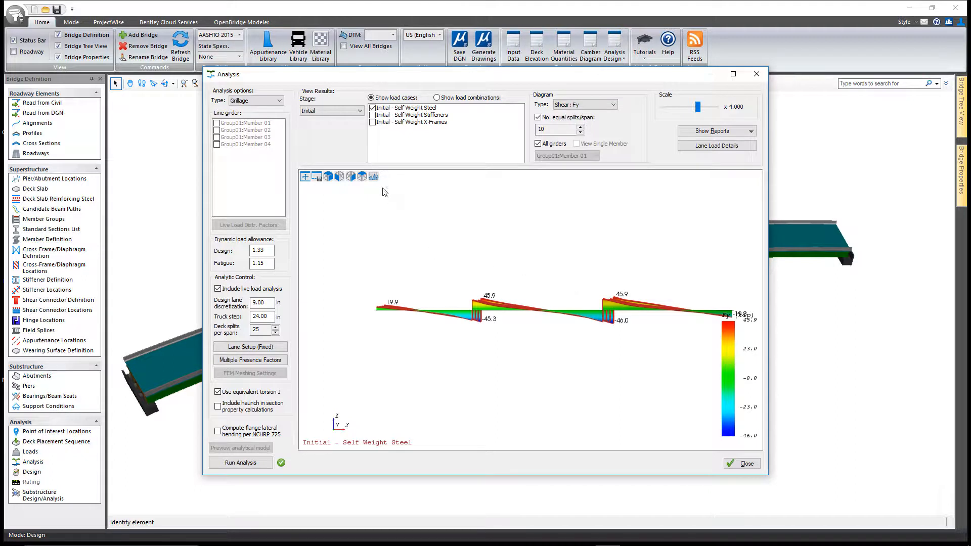
pyautogui.moveTo(373, 176)
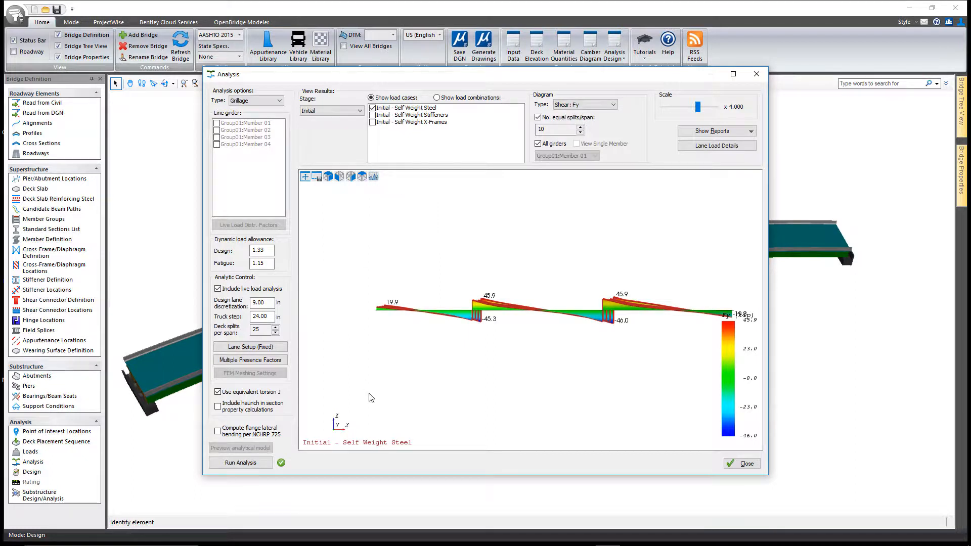
pyautogui.moveTo(444, 237)
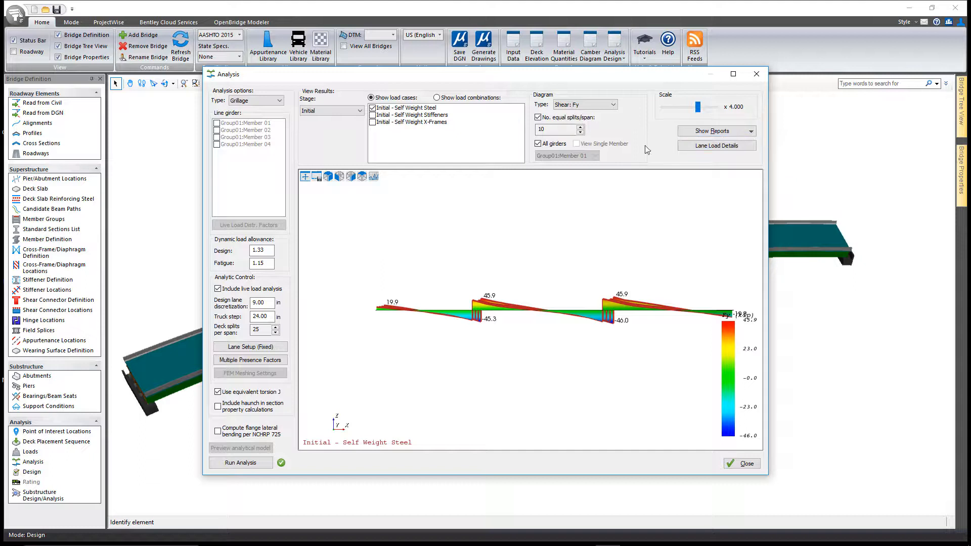
# Step: Show only a single girder, Group01: Member 02, instead of all girders
pyautogui.click(539, 143)
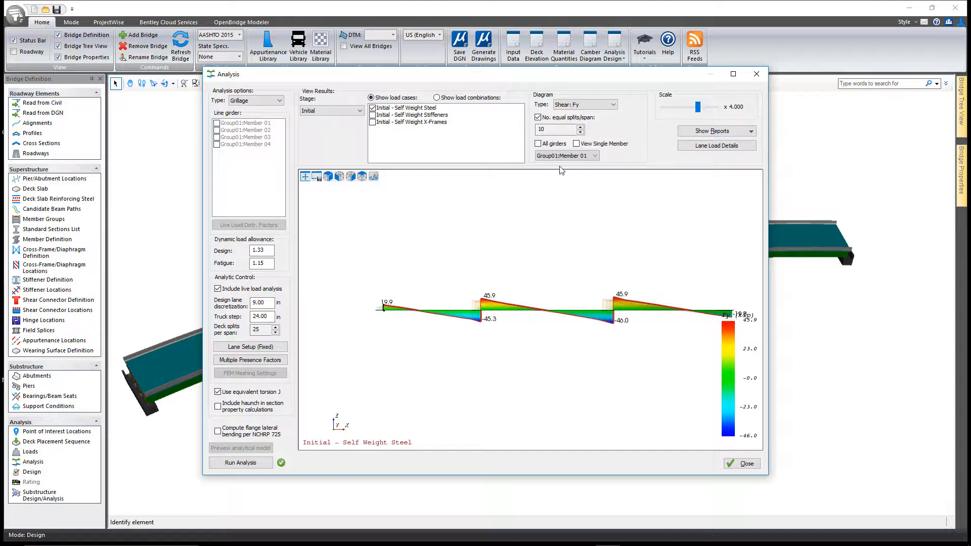
pyautogui.click(576, 144)
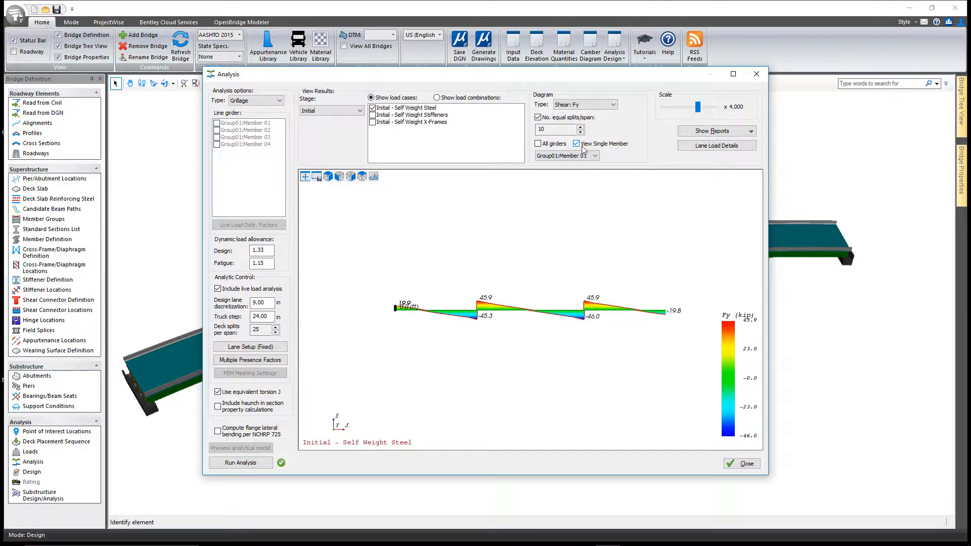
pyautogui.click(593, 155)
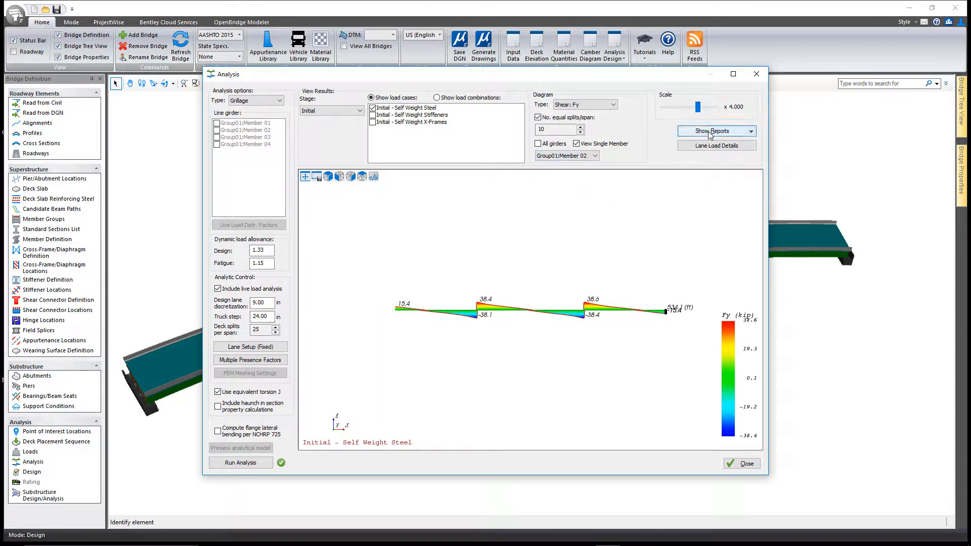
pyautogui.click(717, 131)
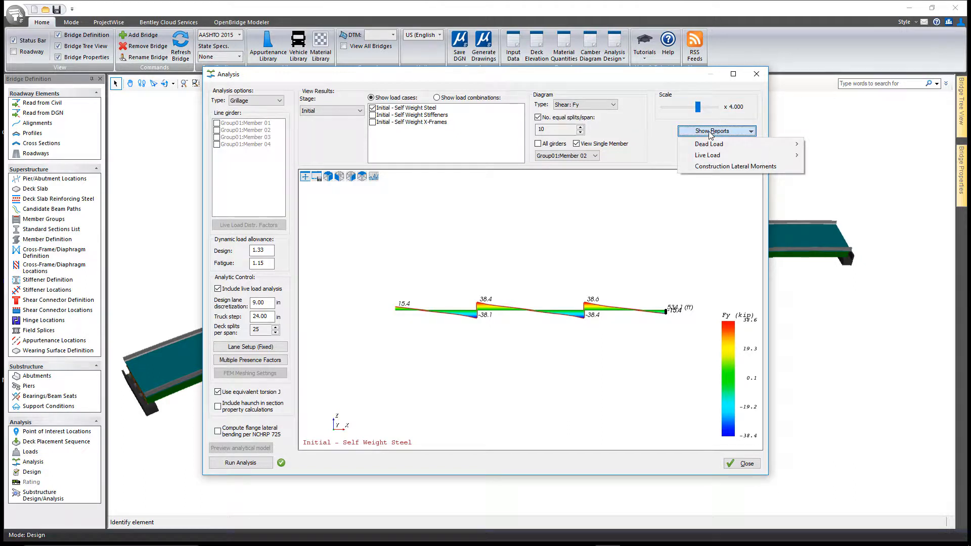
pyautogui.moveTo(708, 144)
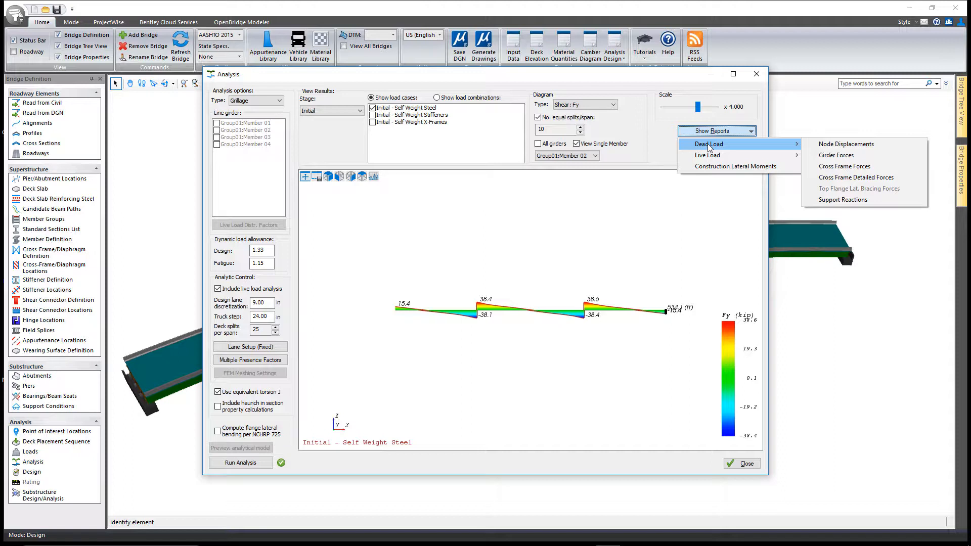
pyautogui.moveTo(707, 155)
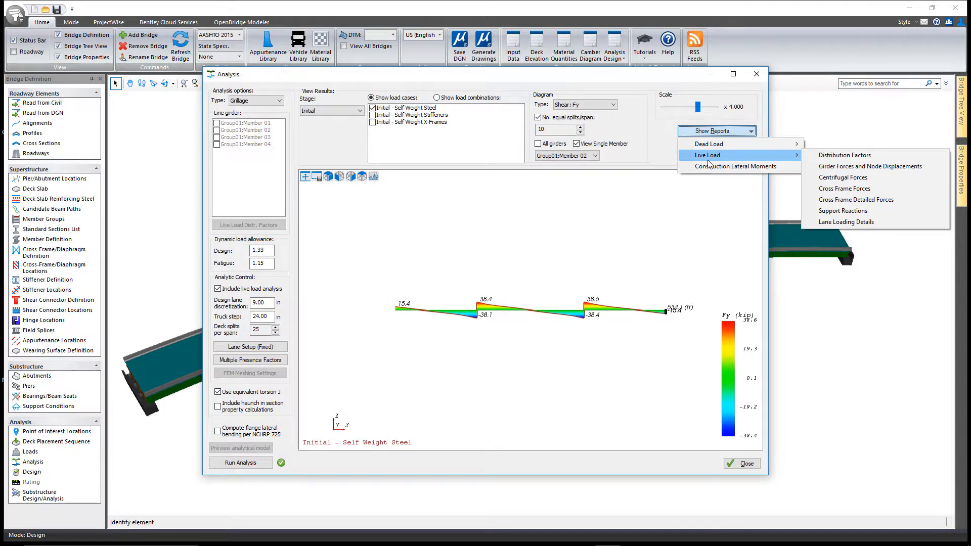
pyautogui.moveTo(736, 166)
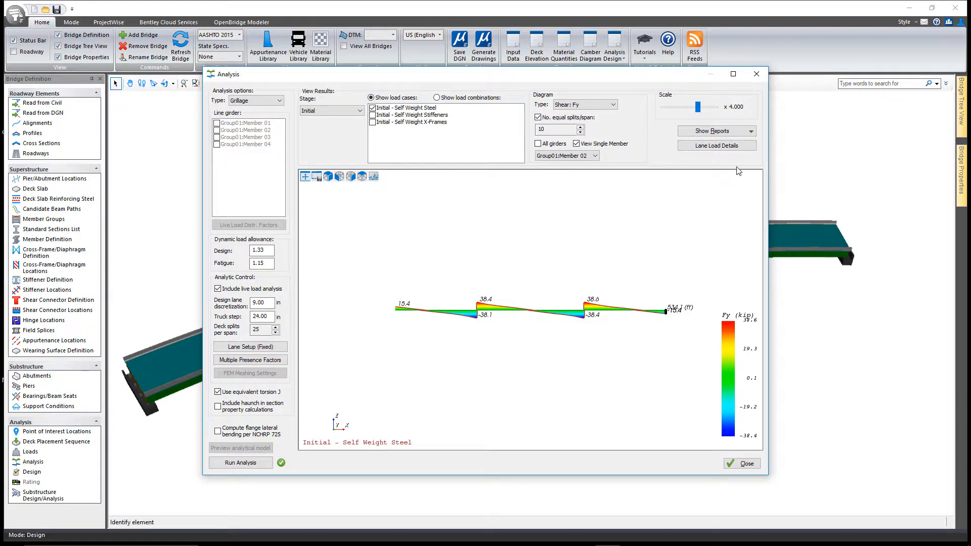
pyautogui.moveTo(717, 148)
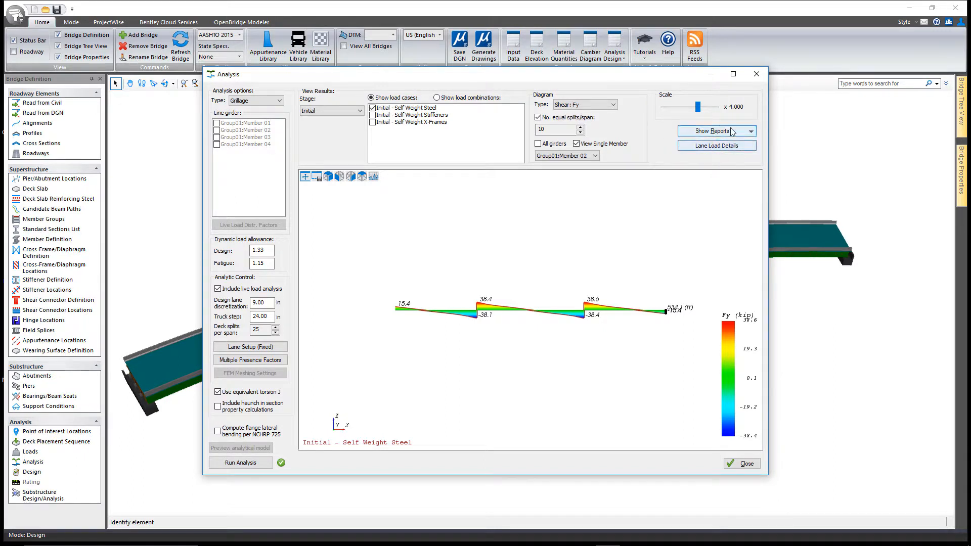
pyautogui.moveTo(749, 165)
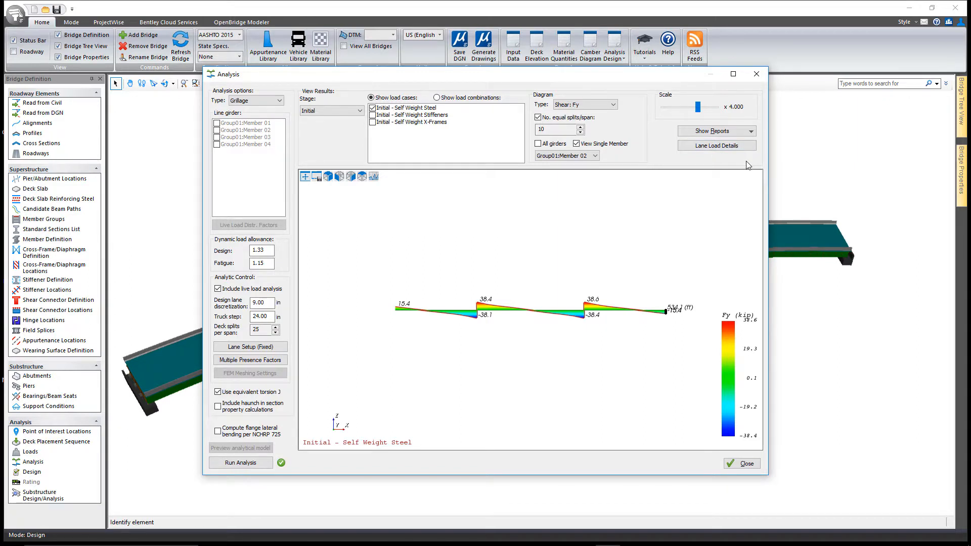
pyautogui.moveTo(742, 221)
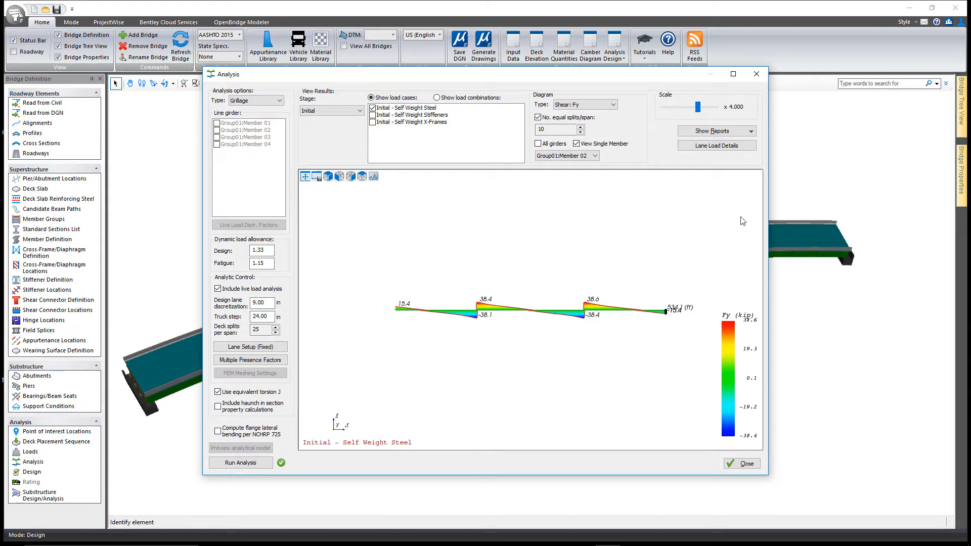
pyautogui.moveTo(746, 233)
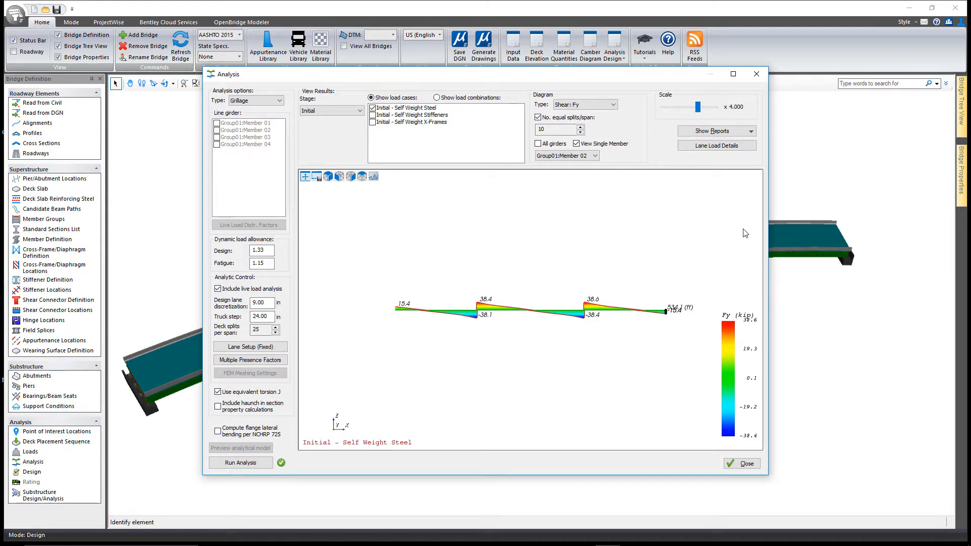